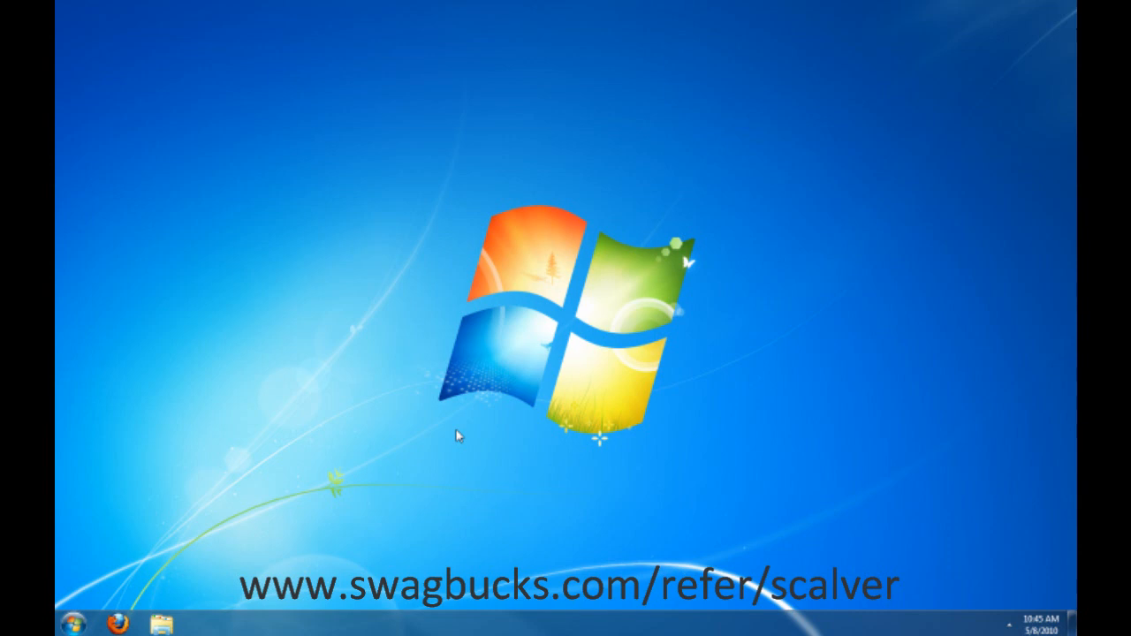
{"action": "mouse_move", "coordinate": [122, 623]}
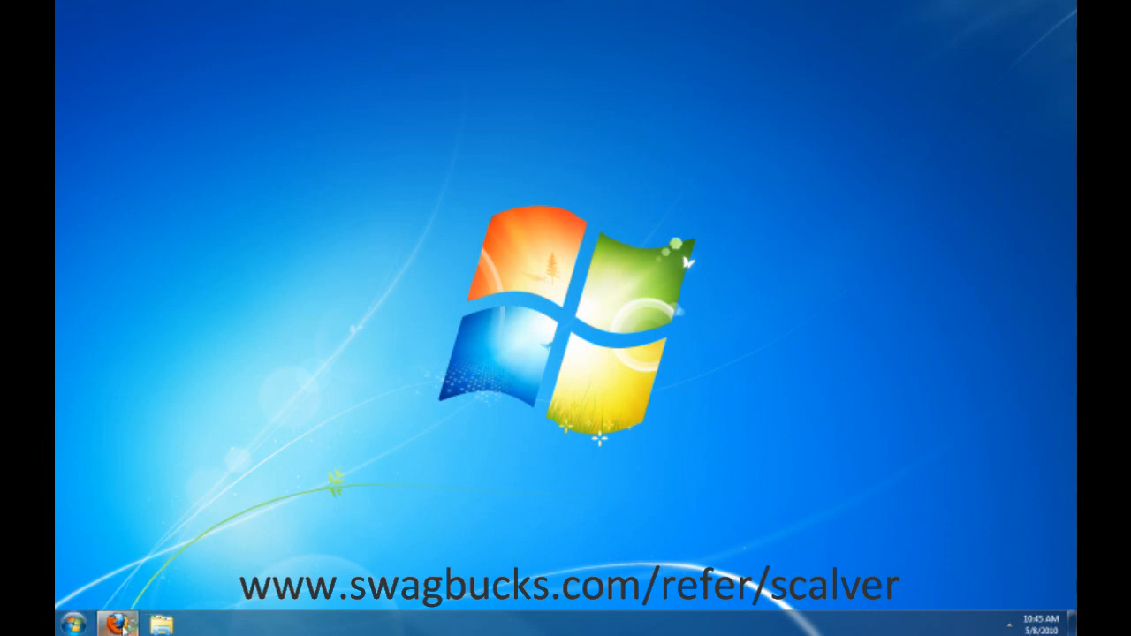
Launch Firefox from the taskbar, landing on the signed-in Swagbucks home page.
{"action": "left_click", "coordinate": [110, 622]}
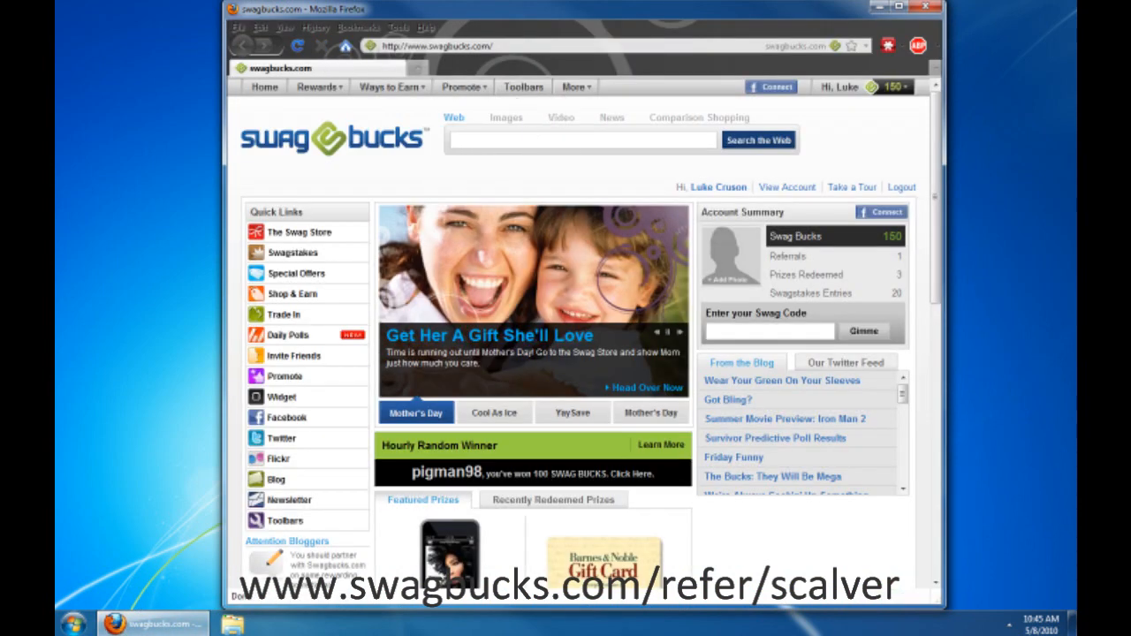
{"action": "left_click", "coordinate": [495, 413]}
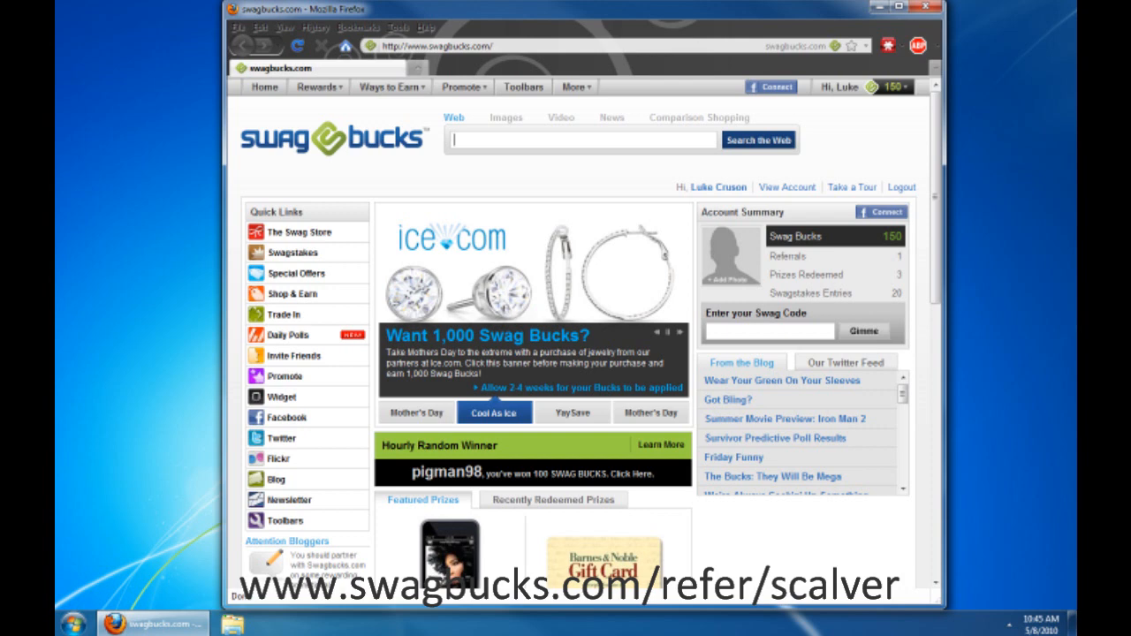
{"action": "type", "text": "randomstuff"}
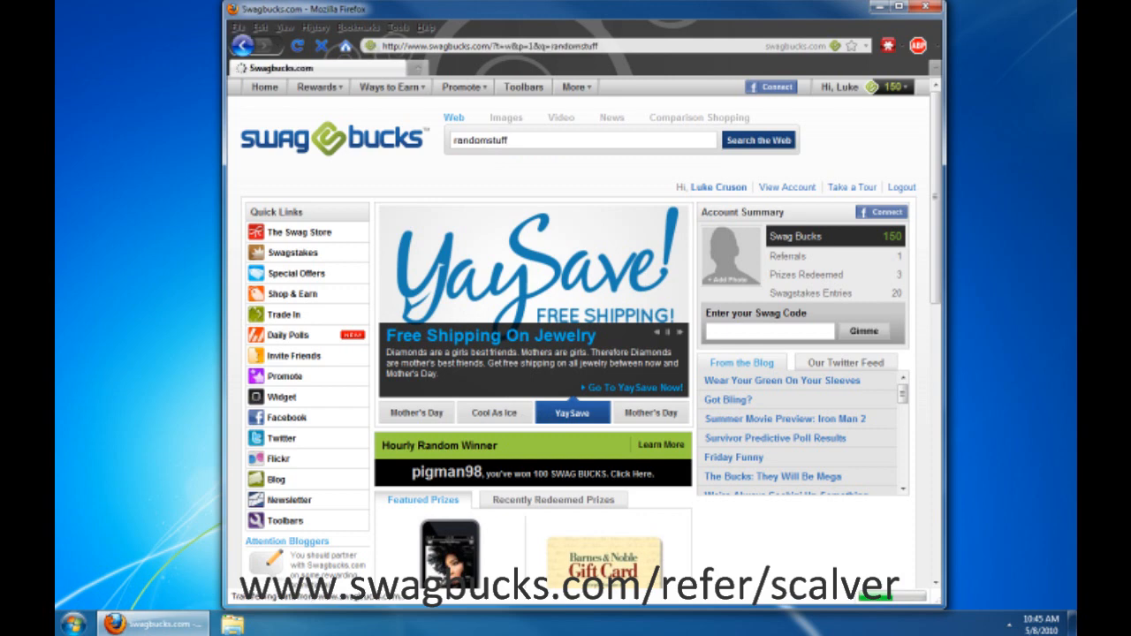
{"action": "left_click", "coordinate": [756, 139]}
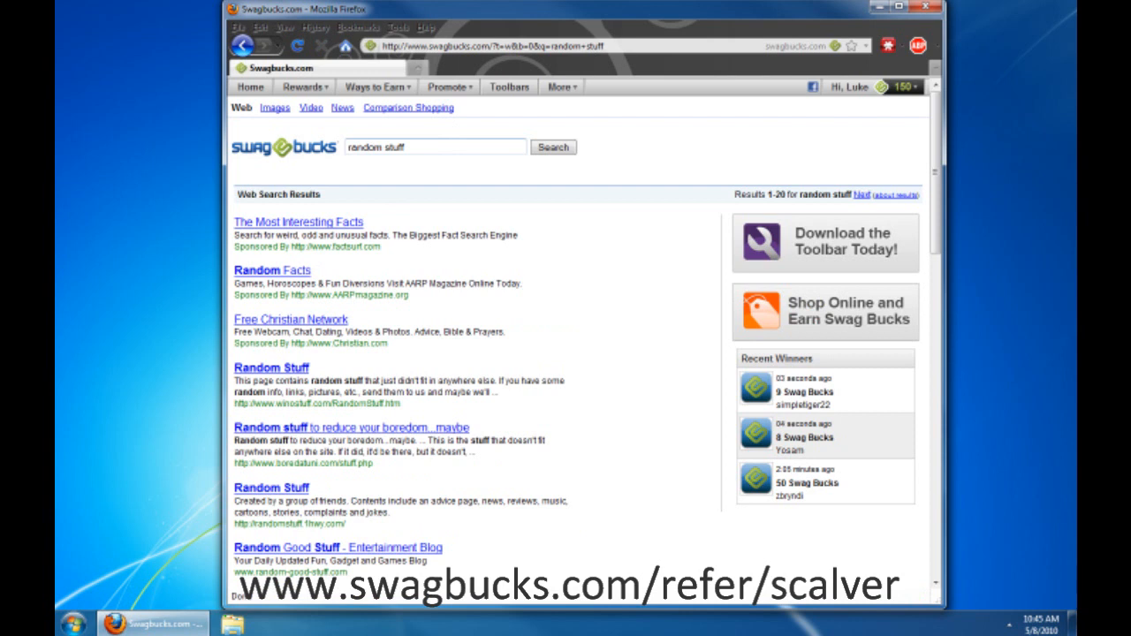
{"action": "triple_click", "coordinate": [434, 147]}
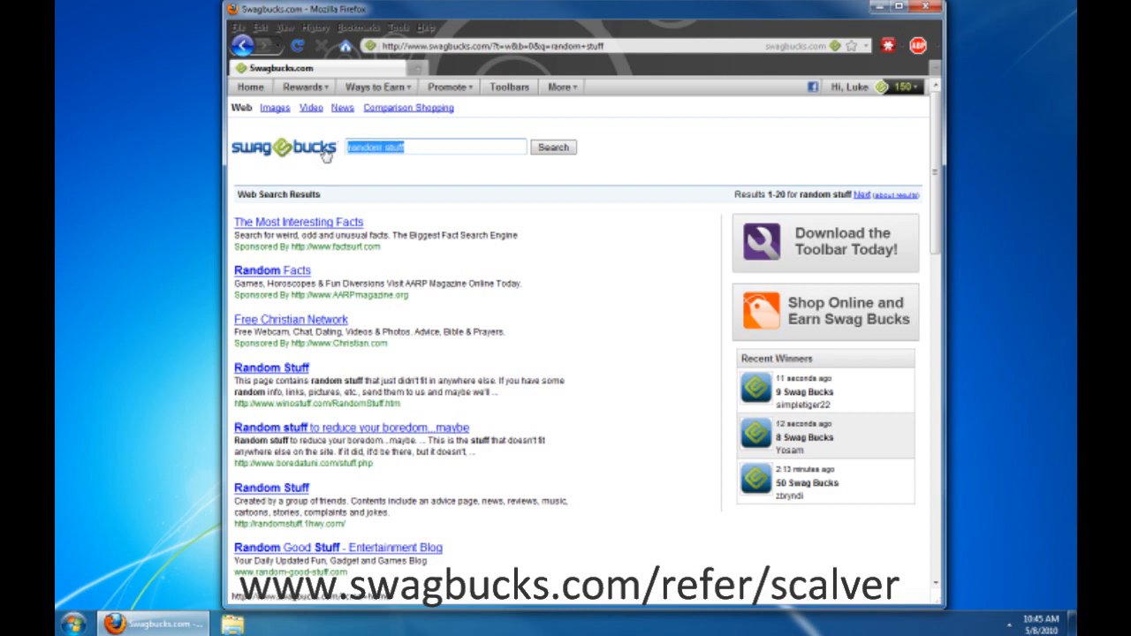
{"action": "mouse_move", "coordinate": [342, 180]}
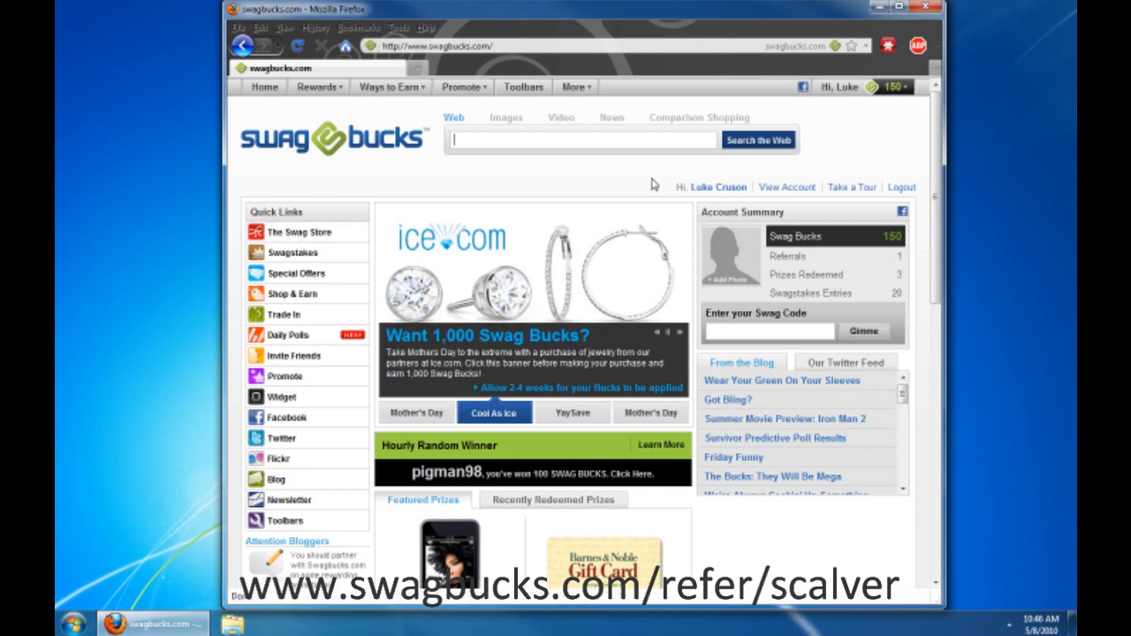
{"action": "left_click", "coordinate": [572, 413]}
{"action": "type", "text": "www.scalver.com"}
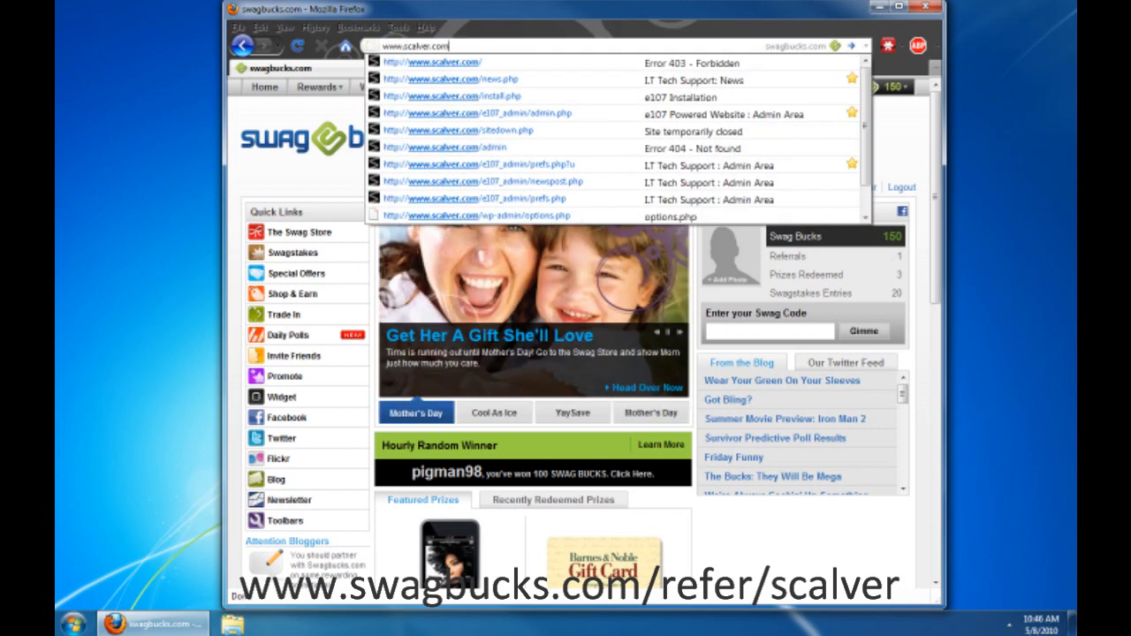
Load scalver.com/news.php and bring the Swagbucks referral link and widget into view.
{"action": "left_click", "coordinate": [450, 81]}
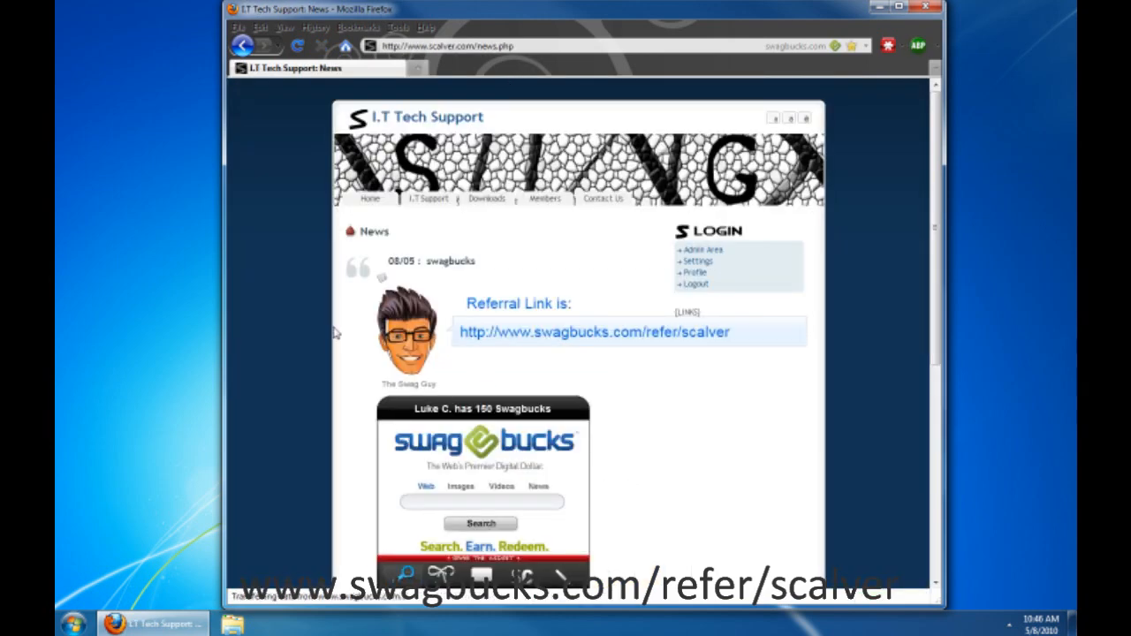
{"action": "scroll", "scroll_direction": "down", "scroll_amount": 3}
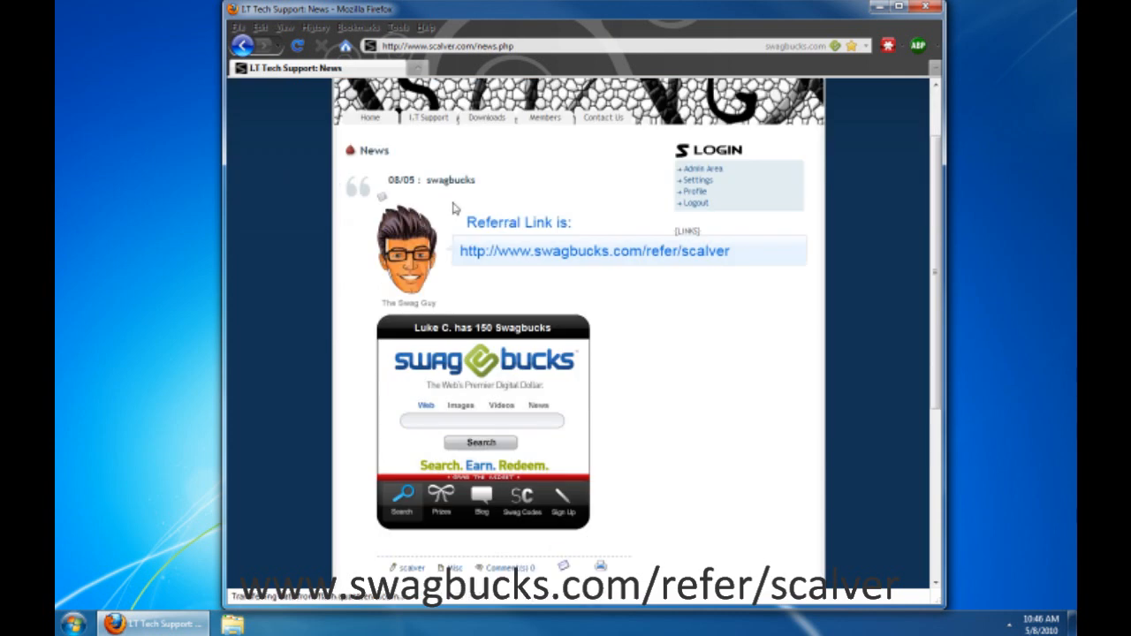
{"action": "mouse_move", "coordinate": [822, 290]}
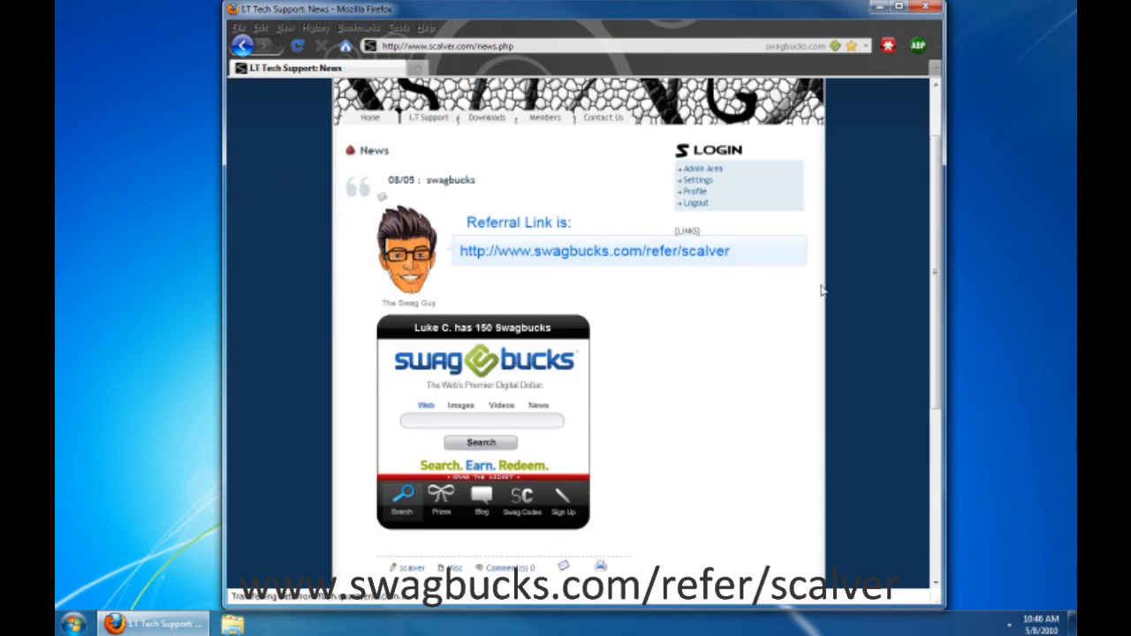
{"action": "mouse_move", "coordinate": [786, 382]}
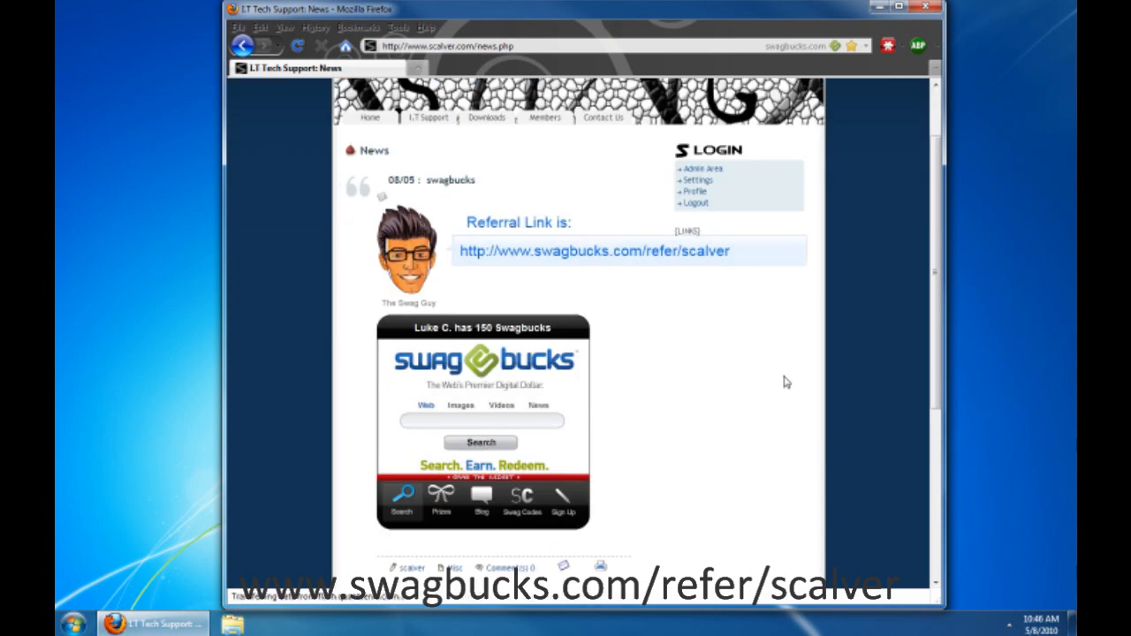
{"action": "mouse_move", "coordinate": [700, 308]}
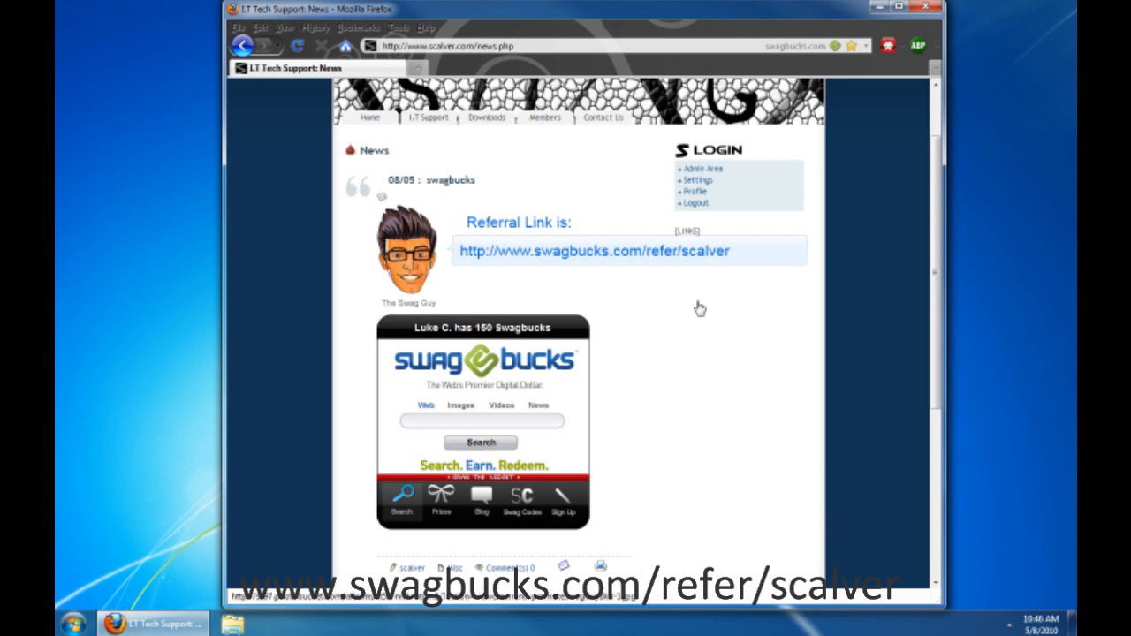
{"action": "mouse_move", "coordinate": [442, 207]}
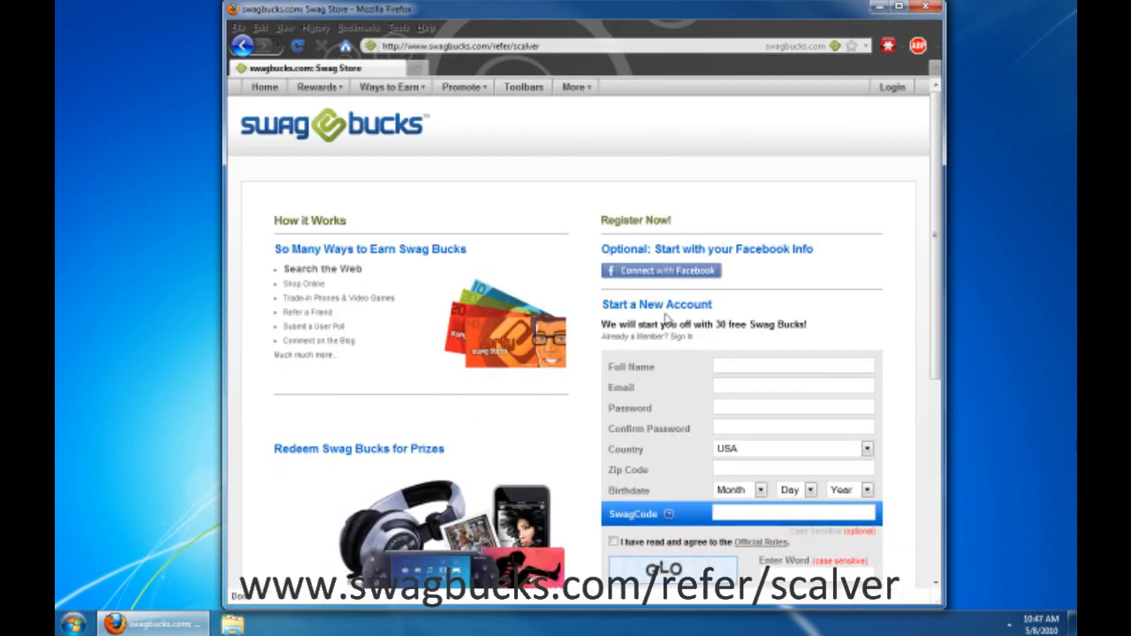
Follow the swagbucks.com/refer/scalver link to the sign-up form and dismiss the autologin prompt.
{"action": "left_click", "coordinate": [792, 366]}
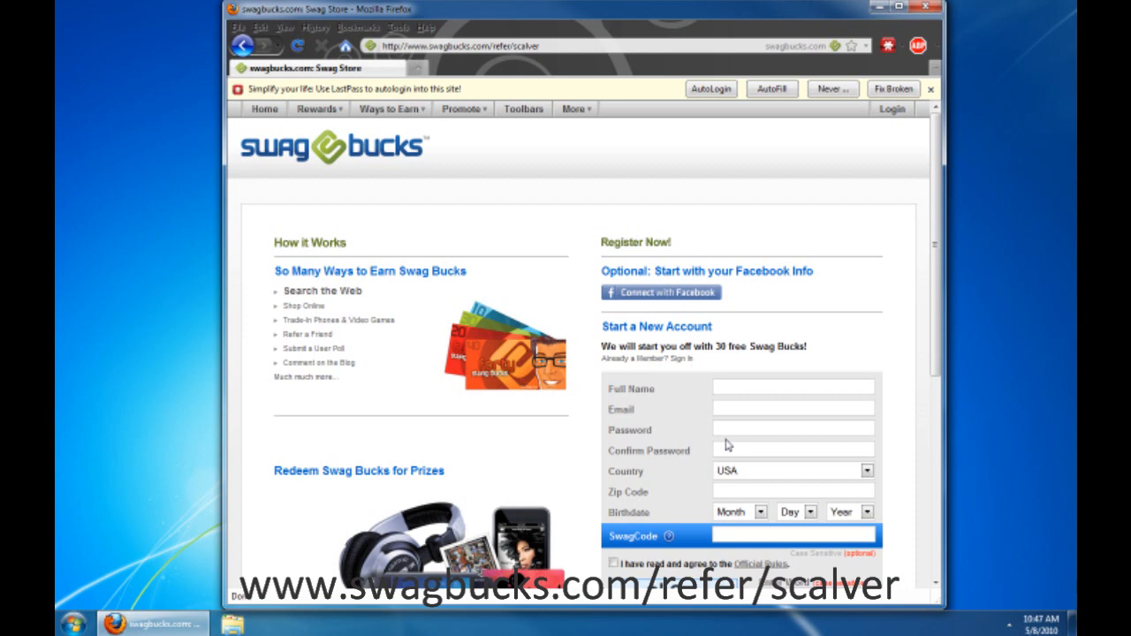
{"action": "scroll", "scroll_direction": "down", "scroll_amount": 3}
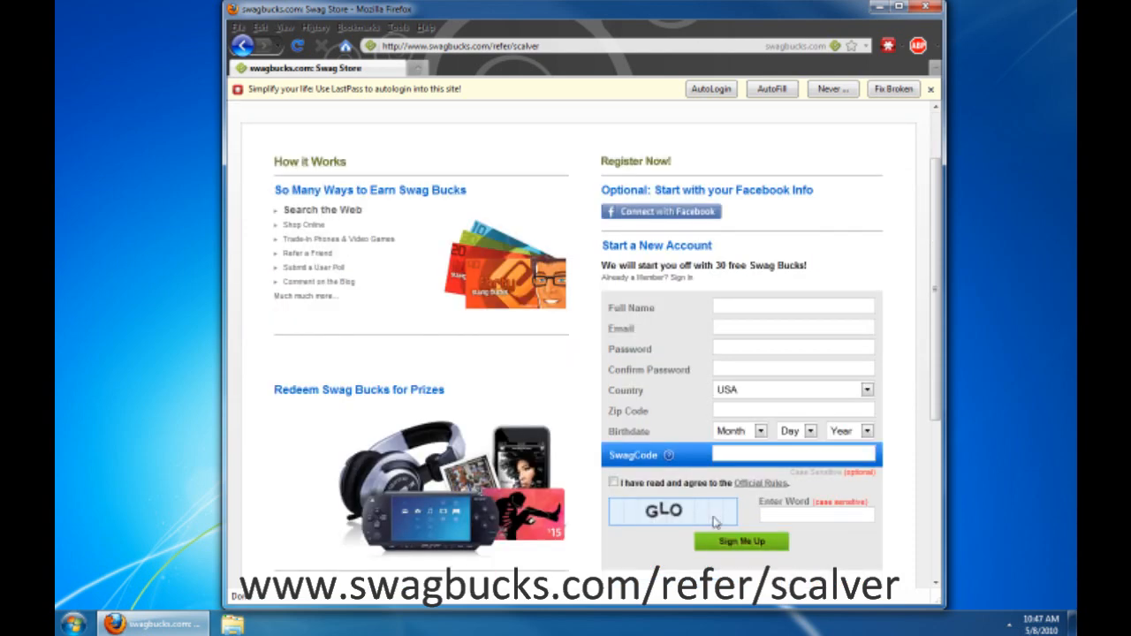
{"action": "scroll", "scroll_direction": "down", "scroll_amount": 3}
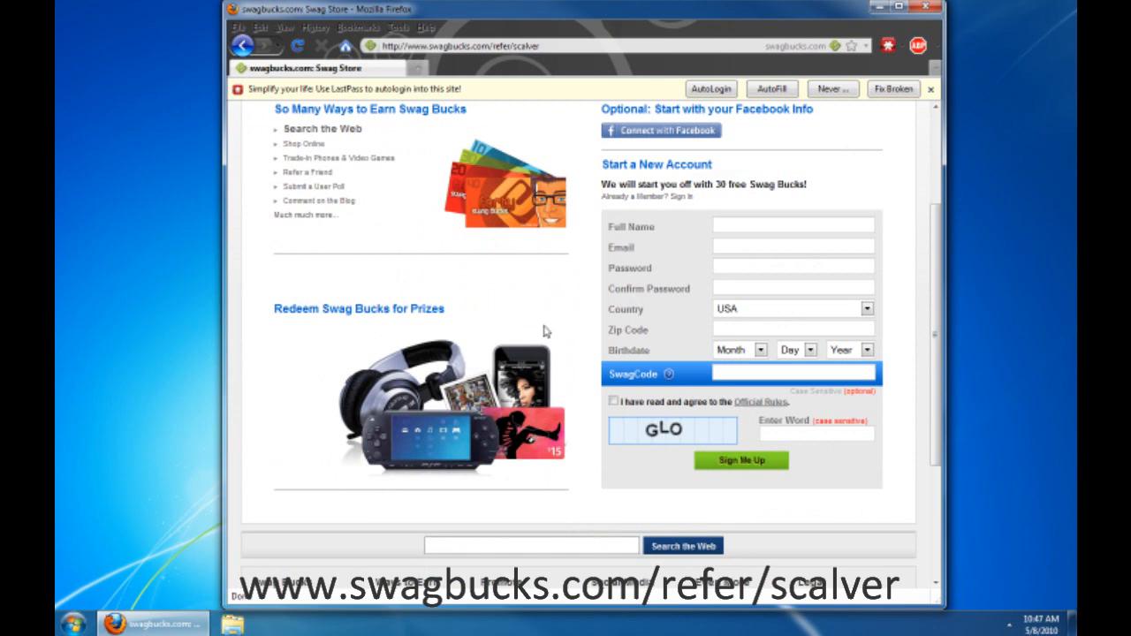
{"action": "mouse_move", "coordinate": [508, 415]}
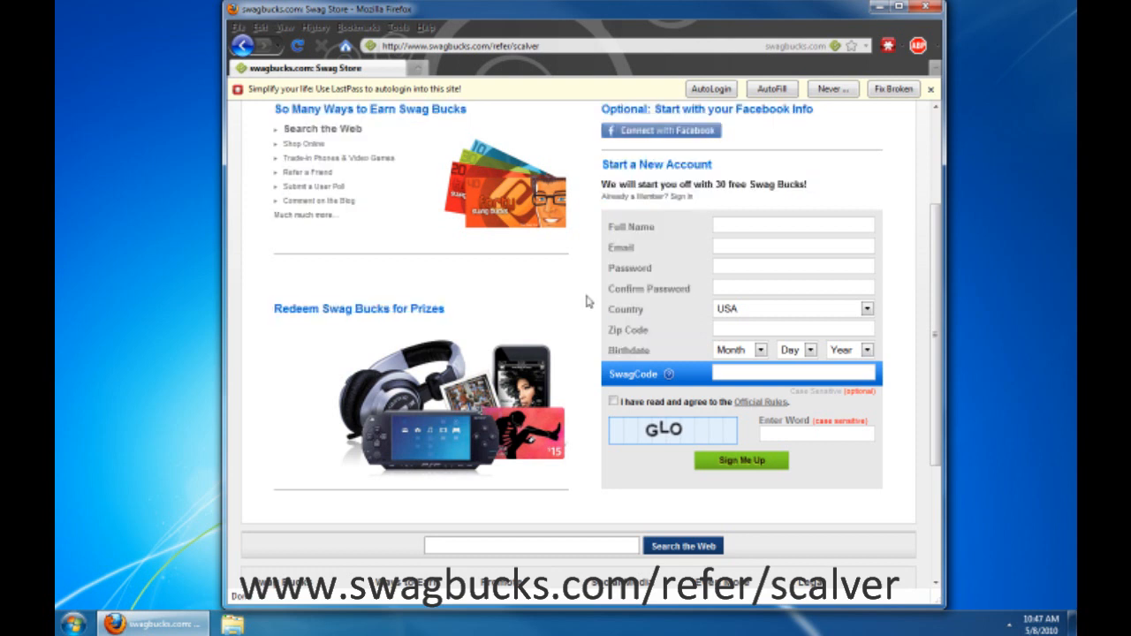
{"action": "mouse_move", "coordinate": [771, 390]}
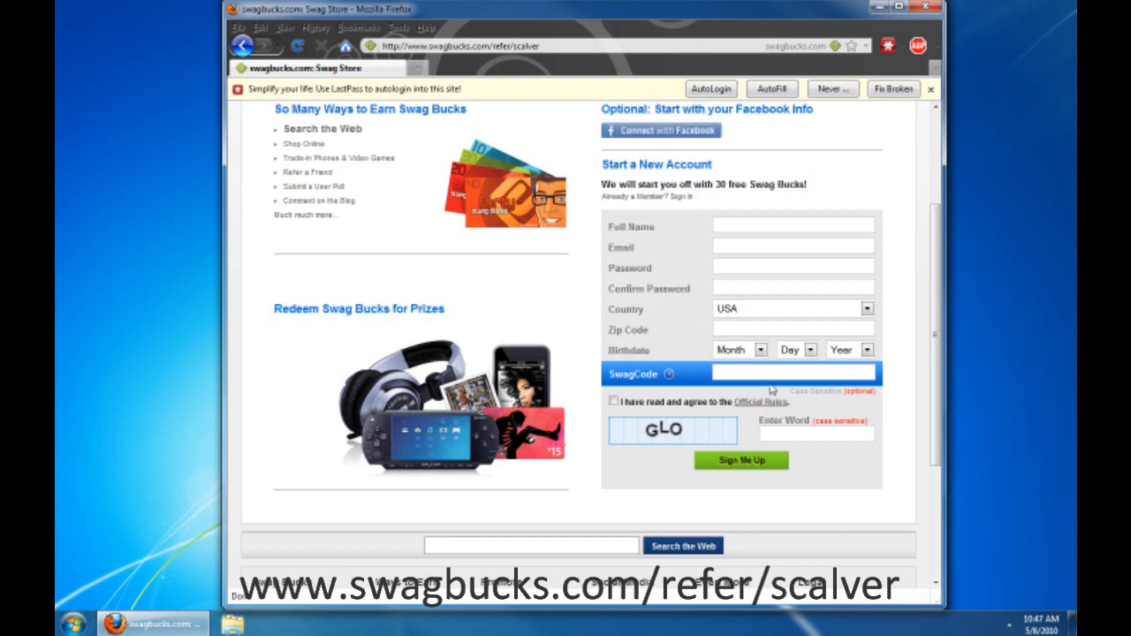
{"action": "mouse_move", "coordinate": [637, 415]}
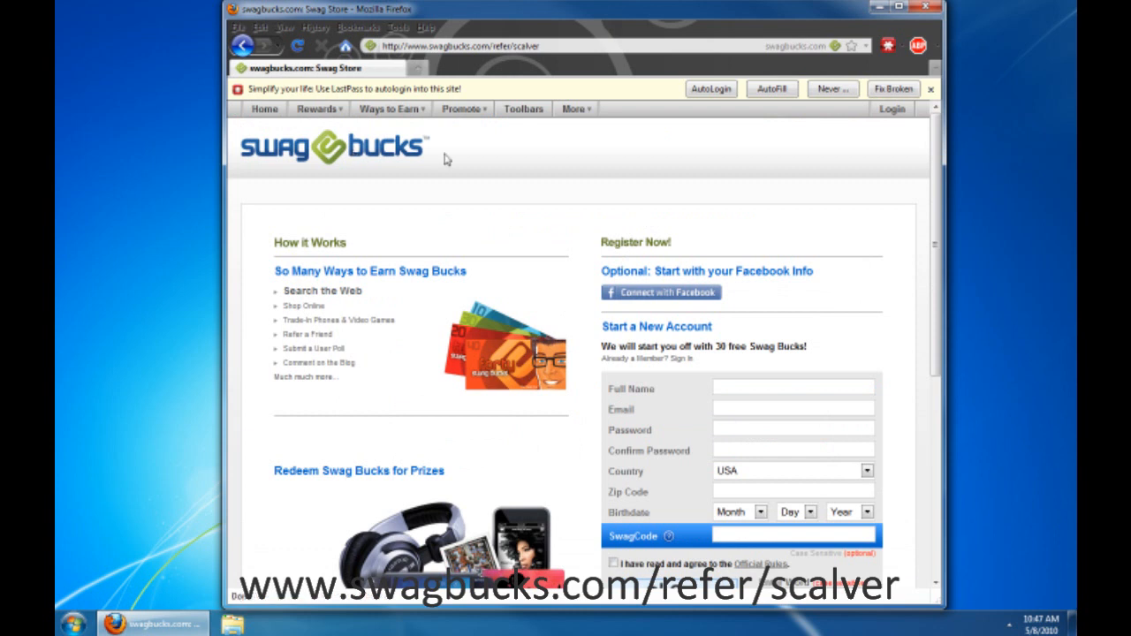
{"action": "scroll", "scroll_direction": "down", "scroll_amount": 3}
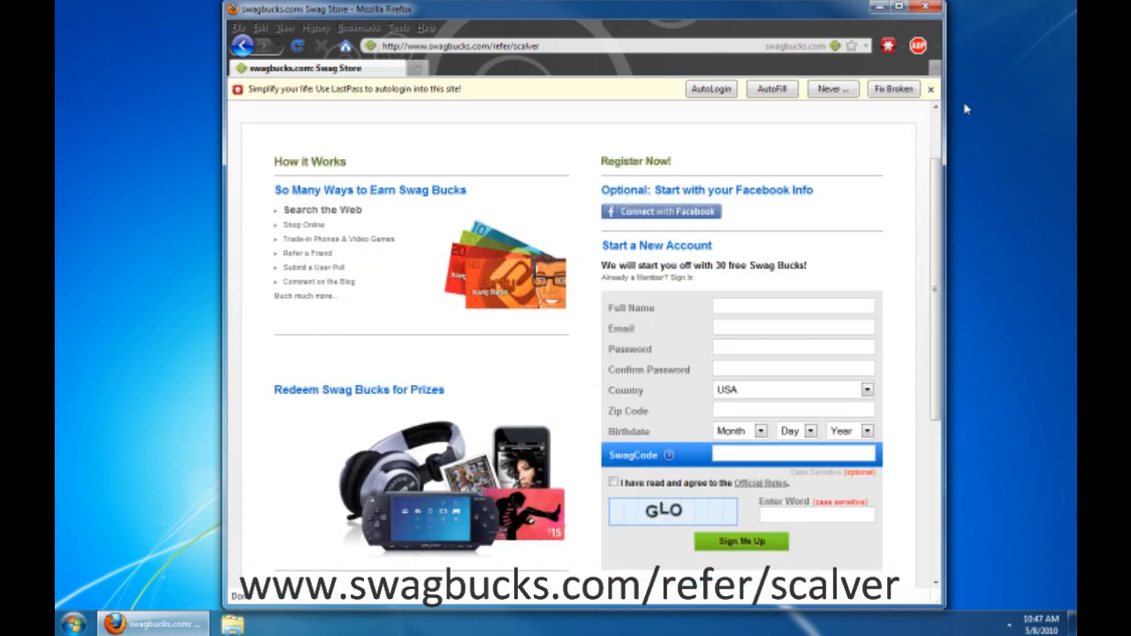
{"action": "left_click", "coordinate": [929, 88]}
{"action": "type", "text": "www.swagb"}
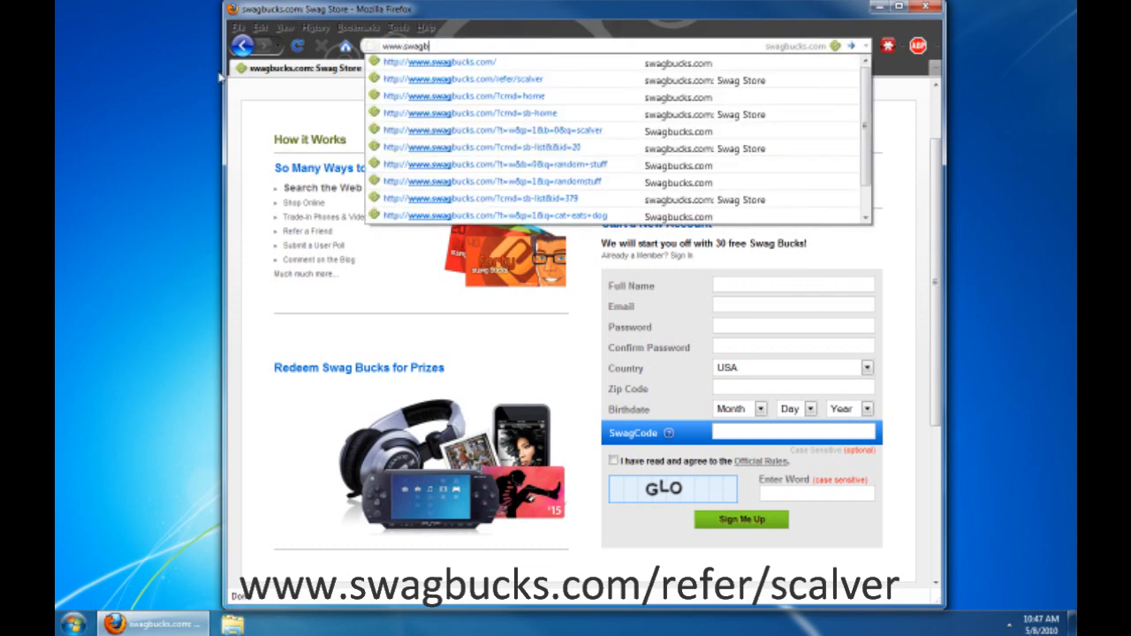
{"action": "key", "text": "Enter"}
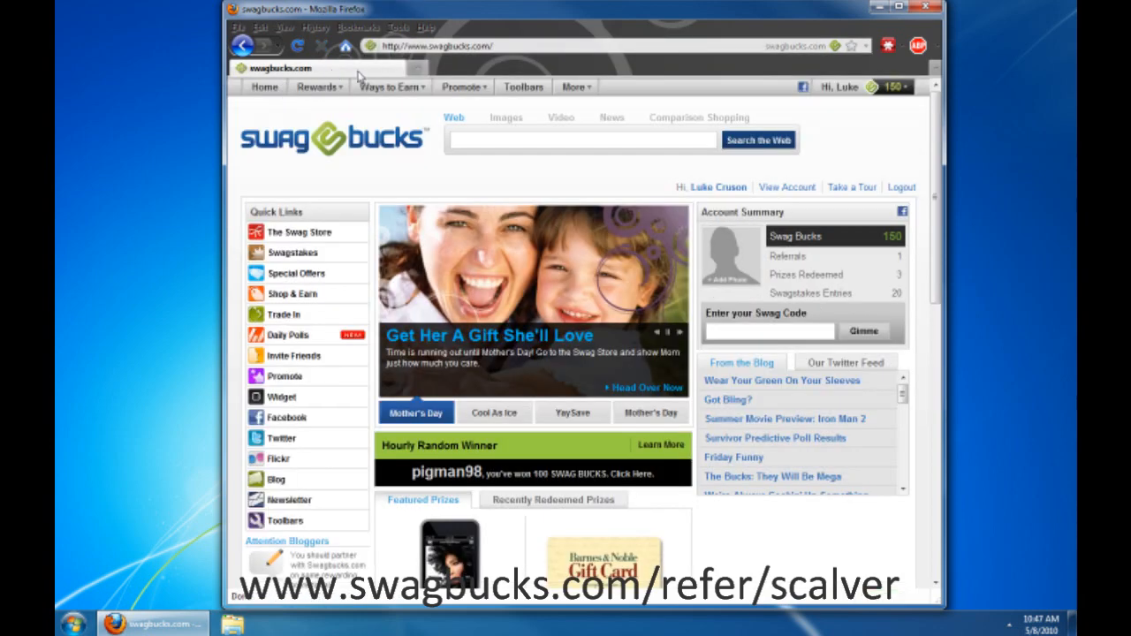
{"action": "mouse_move", "coordinate": [364, 74]}
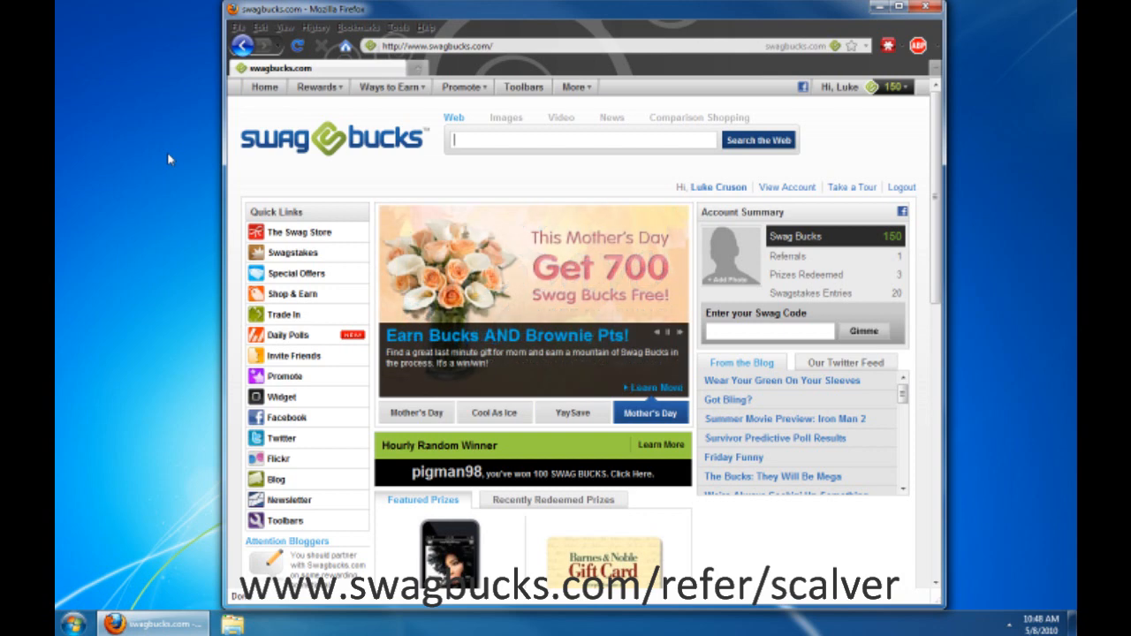
{"action": "mouse_move", "coordinate": [958, 149]}
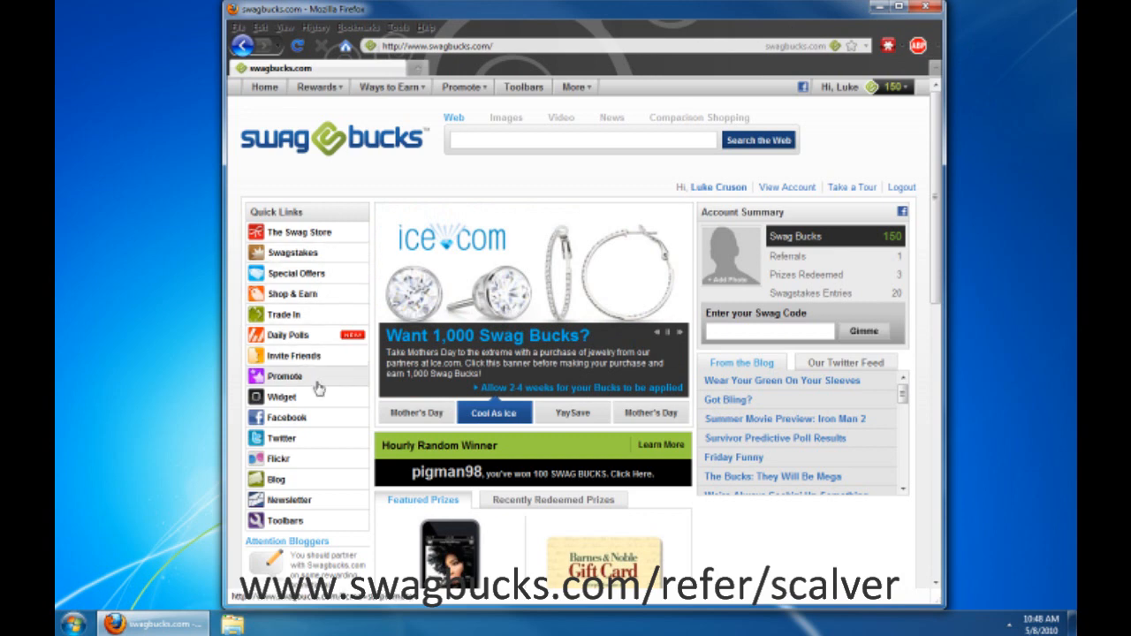
{"action": "left_click", "coordinate": [573, 413]}
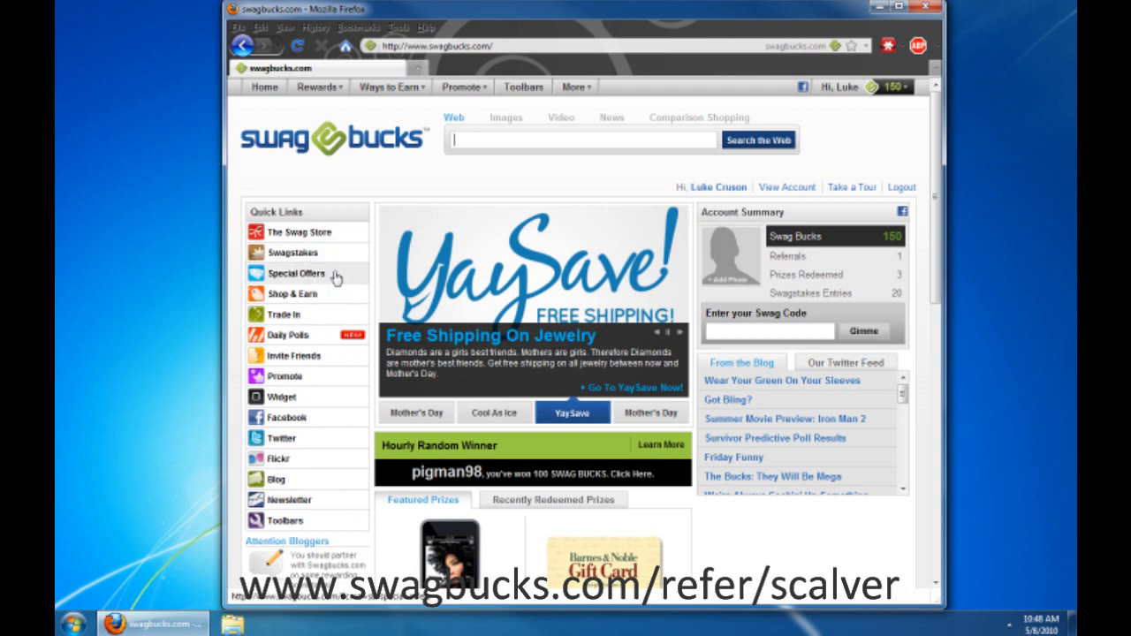
{"action": "mouse_move", "coordinate": [287, 470]}
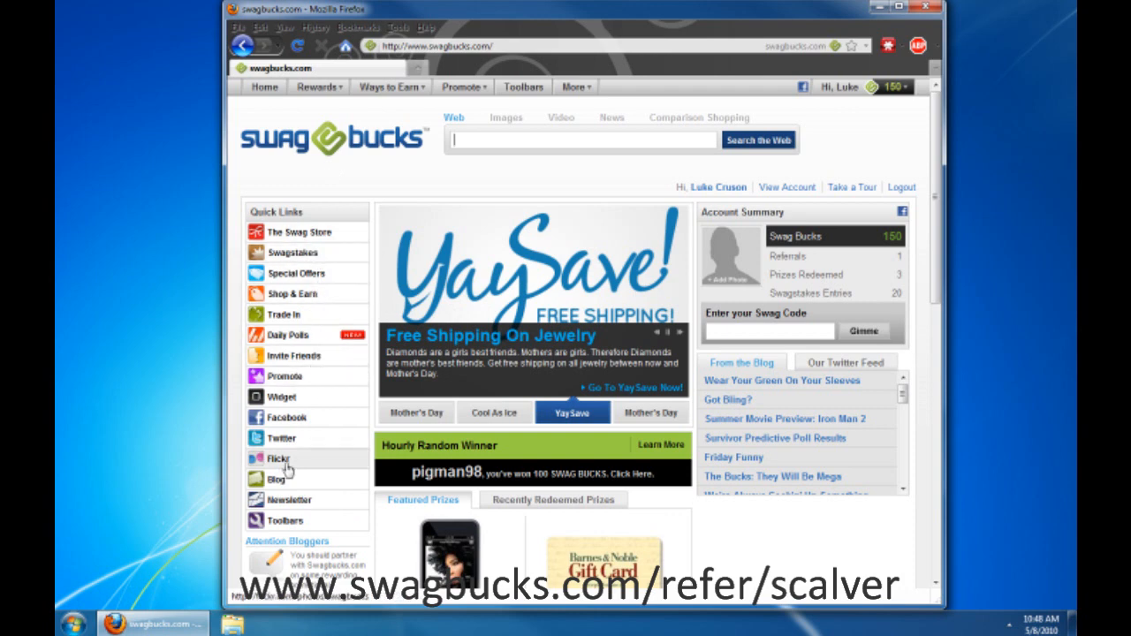
{"action": "left_click", "coordinate": [650, 414]}
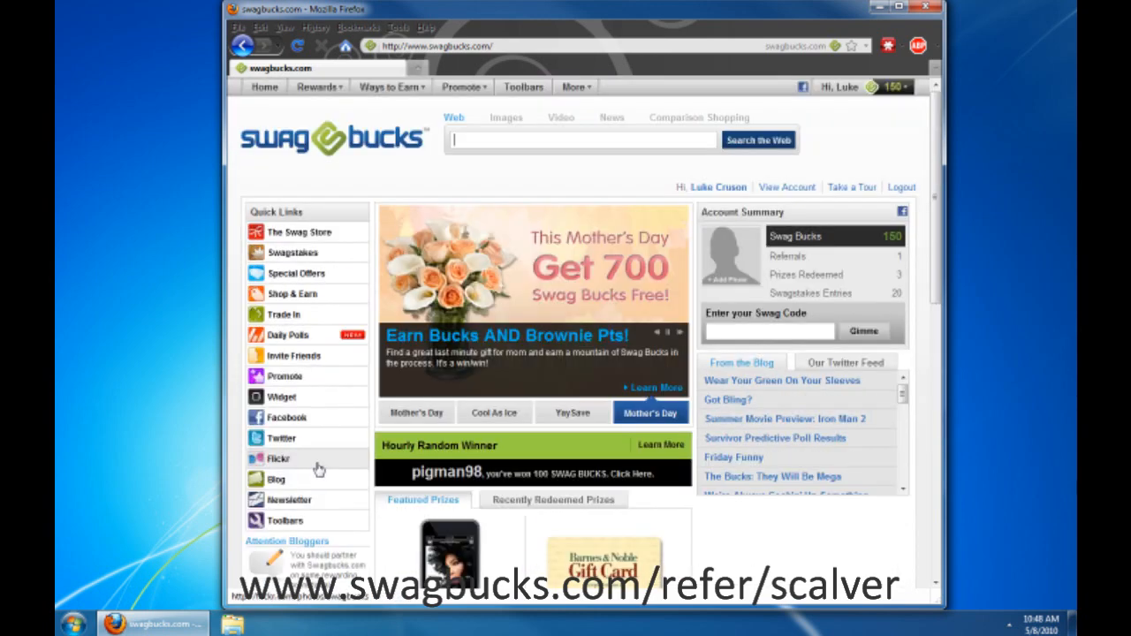
{"action": "left_click", "coordinate": [461, 87]}
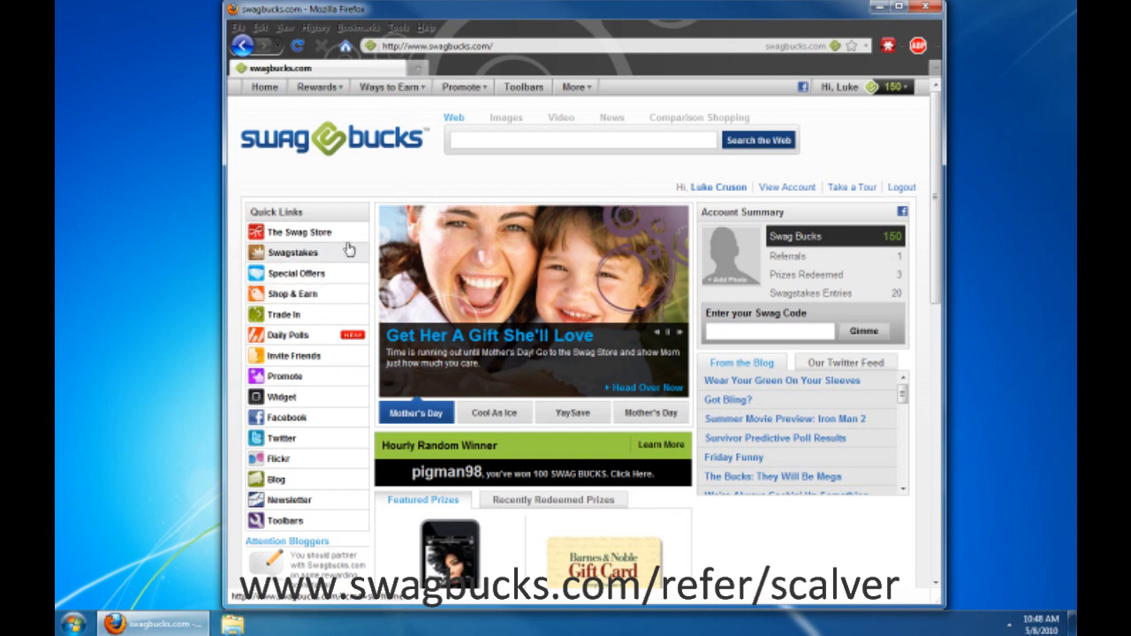
{"action": "mouse_move", "coordinate": [526, 219]}
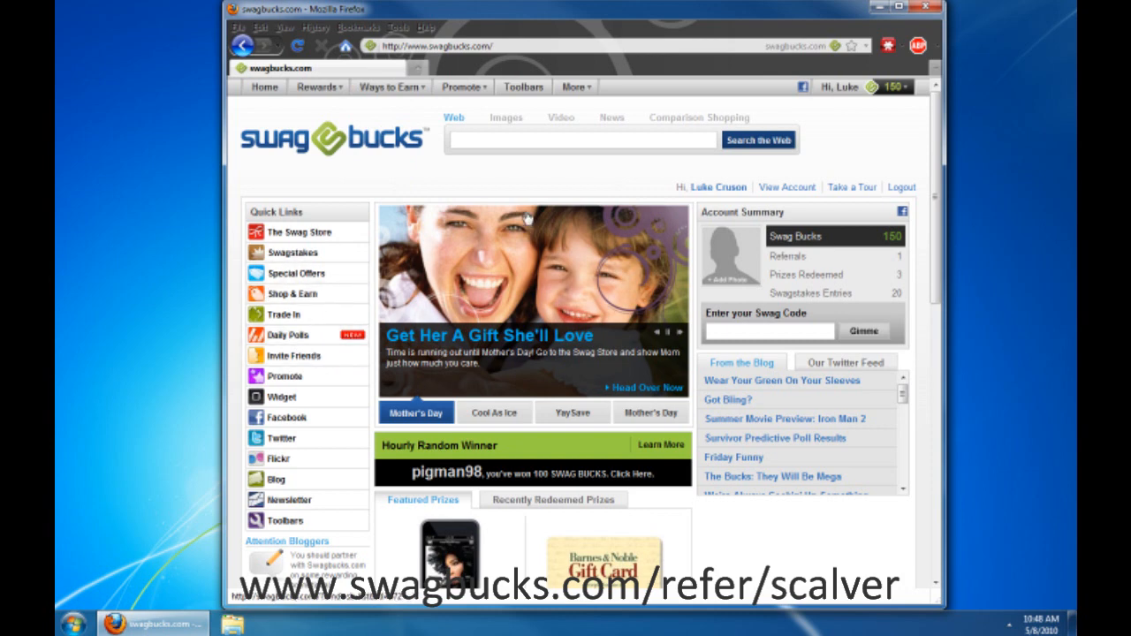
{"action": "left_click", "coordinate": [494, 414]}
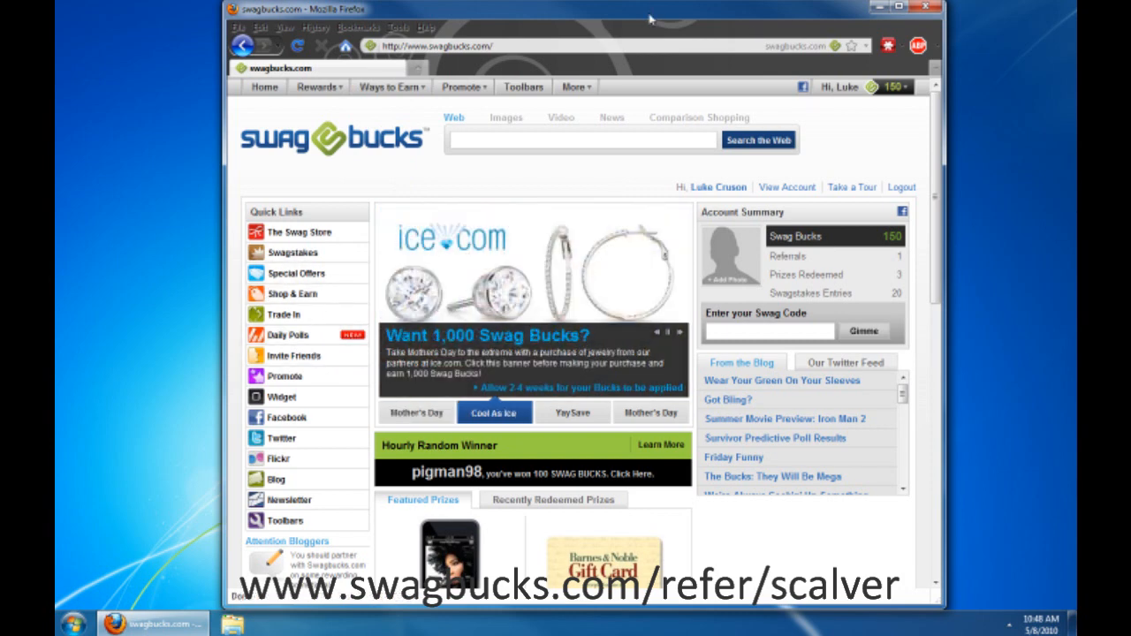
{"action": "mouse_move", "coordinate": [644, 20]}
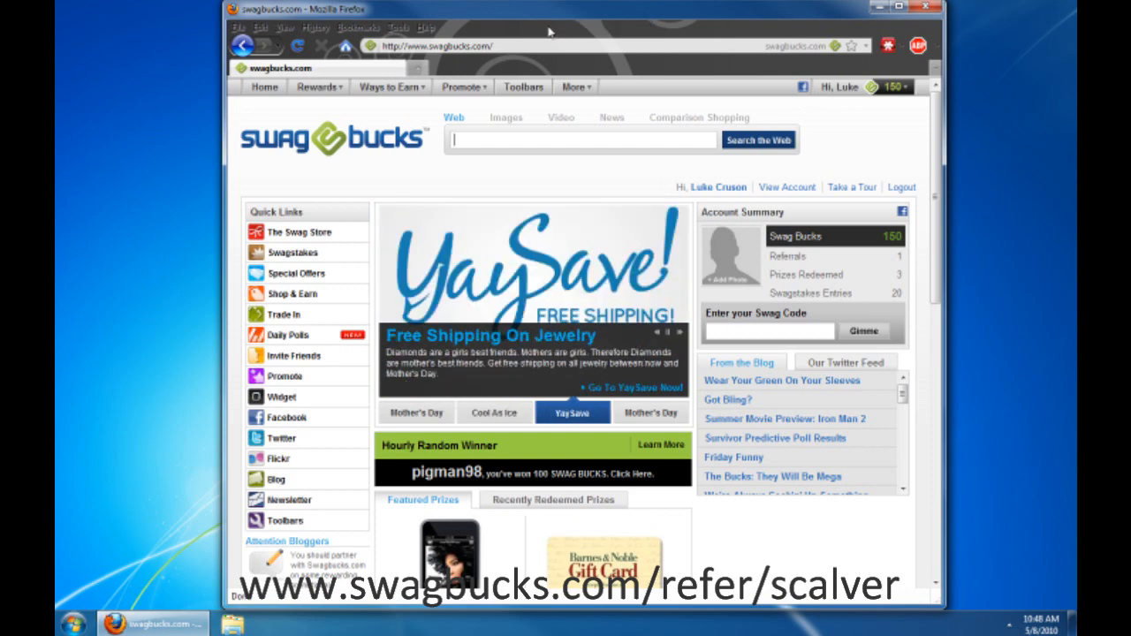
{"action": "mouse_move", "coordinate": [537, 24]}
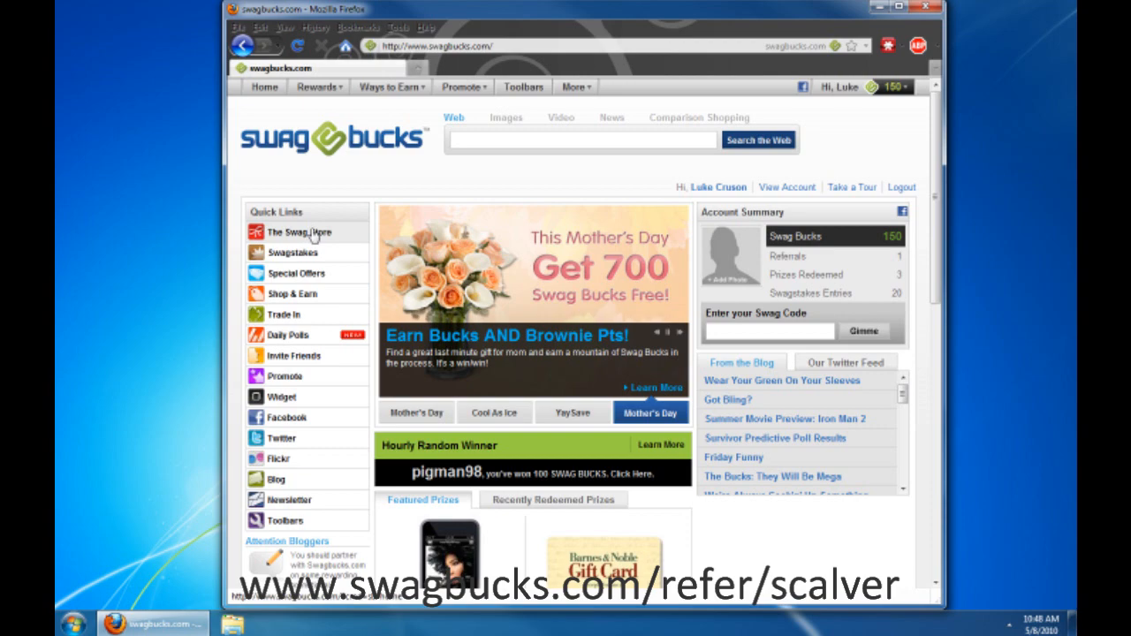
Enter The Swag Store from Quick Links and browse its Electronics prize category.
{"action": "left_click", "coordinate": [300, 231]}
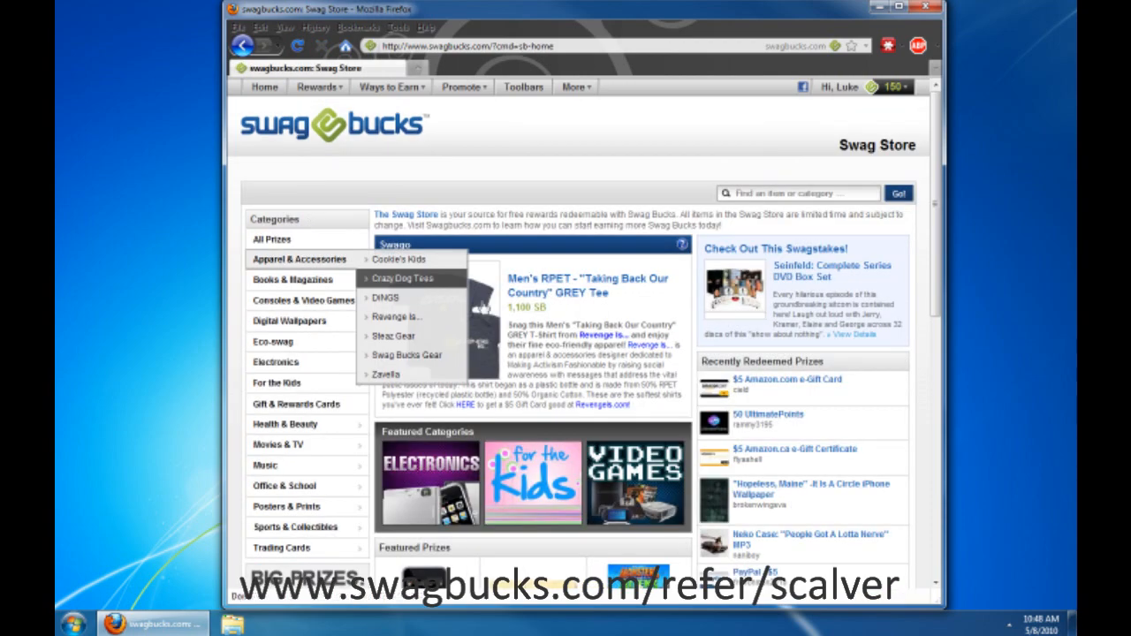
{"action": "scroll", "scroll_direction": "down", "scroll_amount": 3}
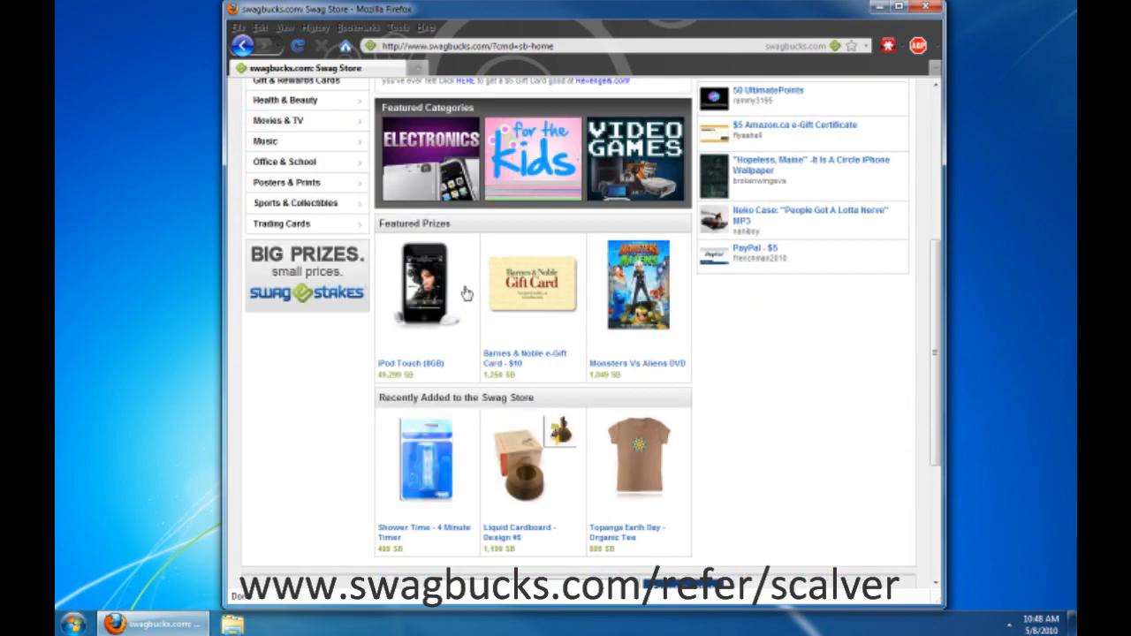
{"action": "left_click", "coordinate": [424, 282]}
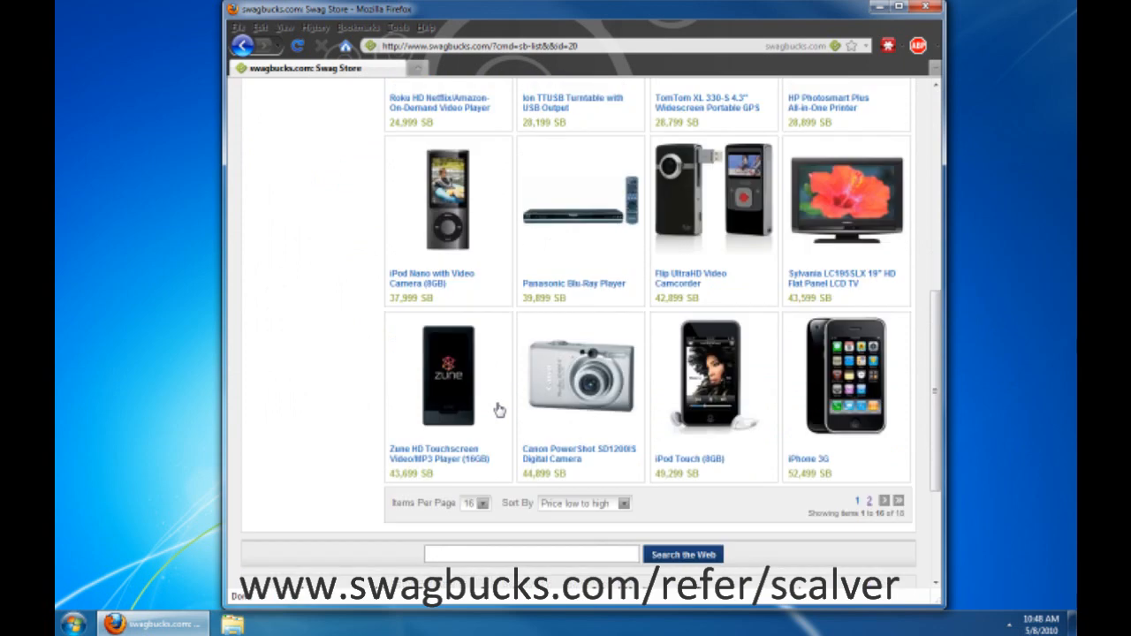
{"action": "mouse_move", "coordinate": [442, 467]}
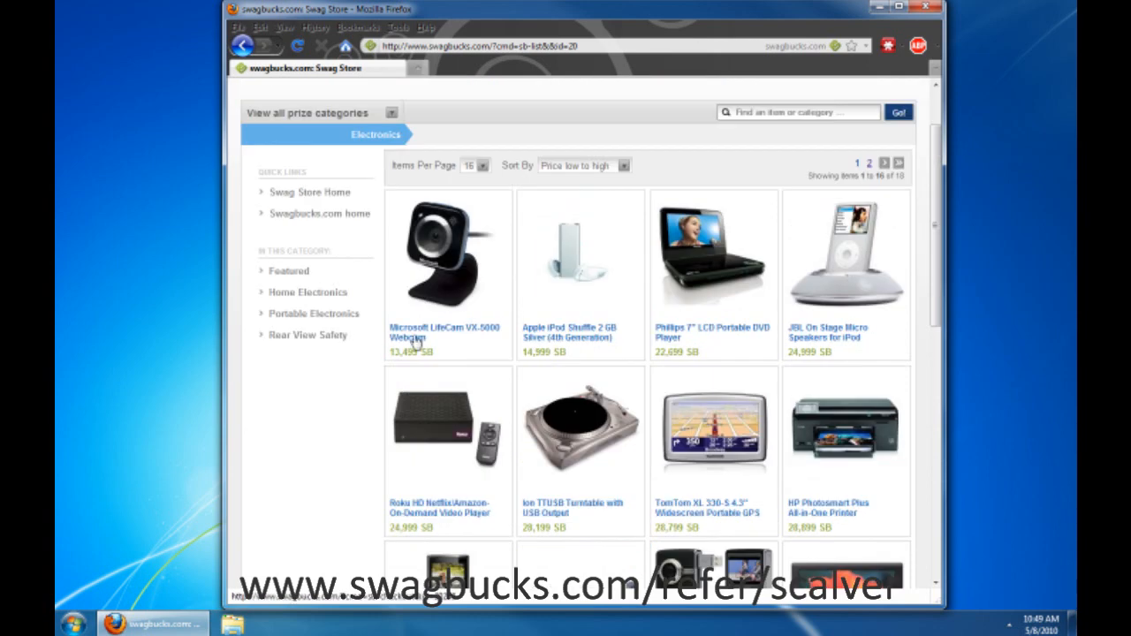
{"action": "mouse_move", "coordinate": [414, 325]}
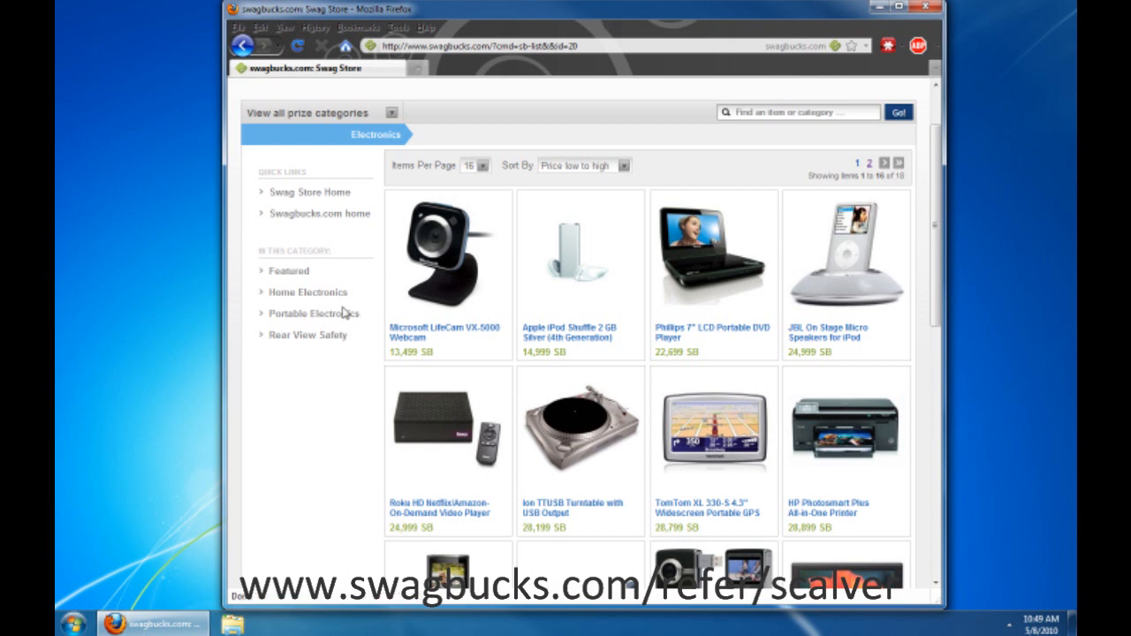
{"action": "mouse_move", "coordinate": [328, 329]}
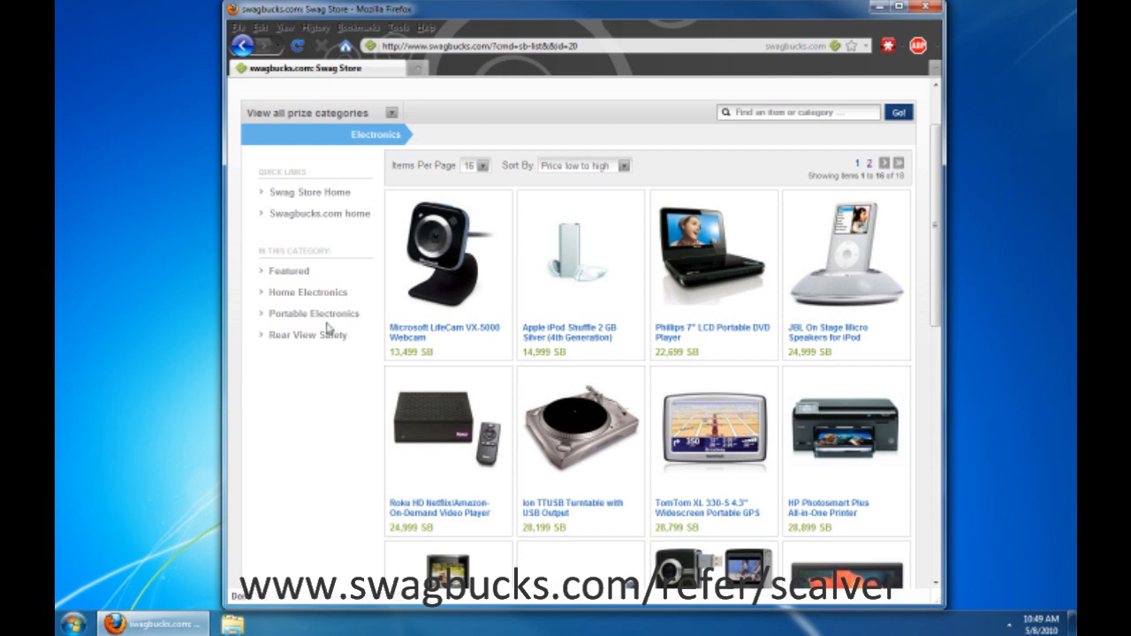
{"action": "mouse_move", "coordinate": [304, 350]}
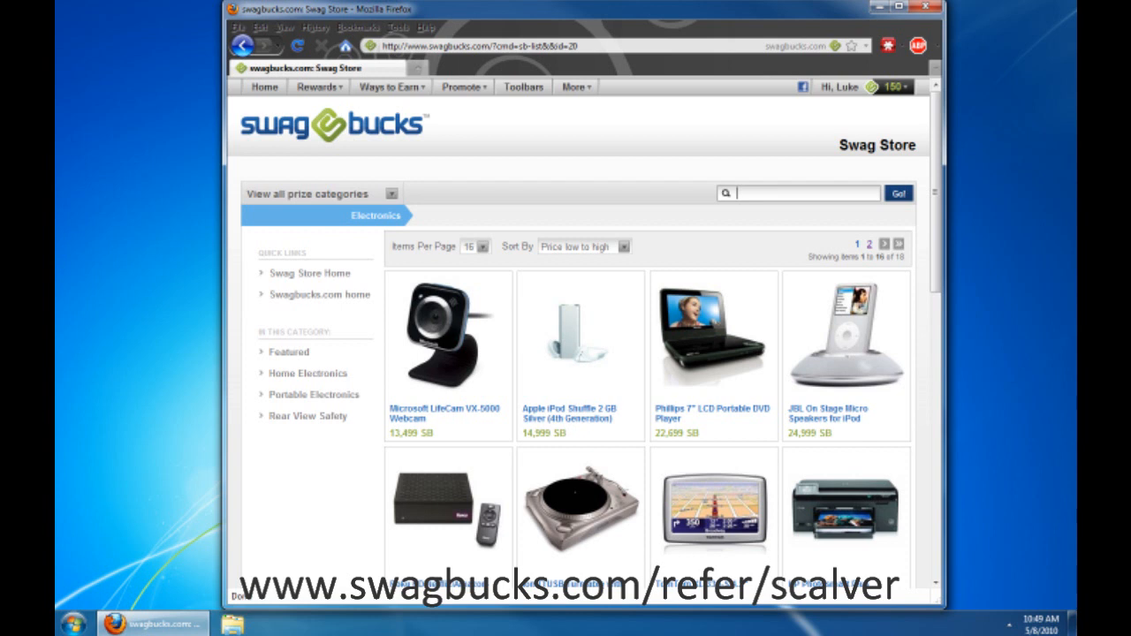
Navigate back to scalver.com/news.php via the address bar history.
{"action": "left_click", "coordinate": [799, 192]}
{"action": "type", "text": "www."}
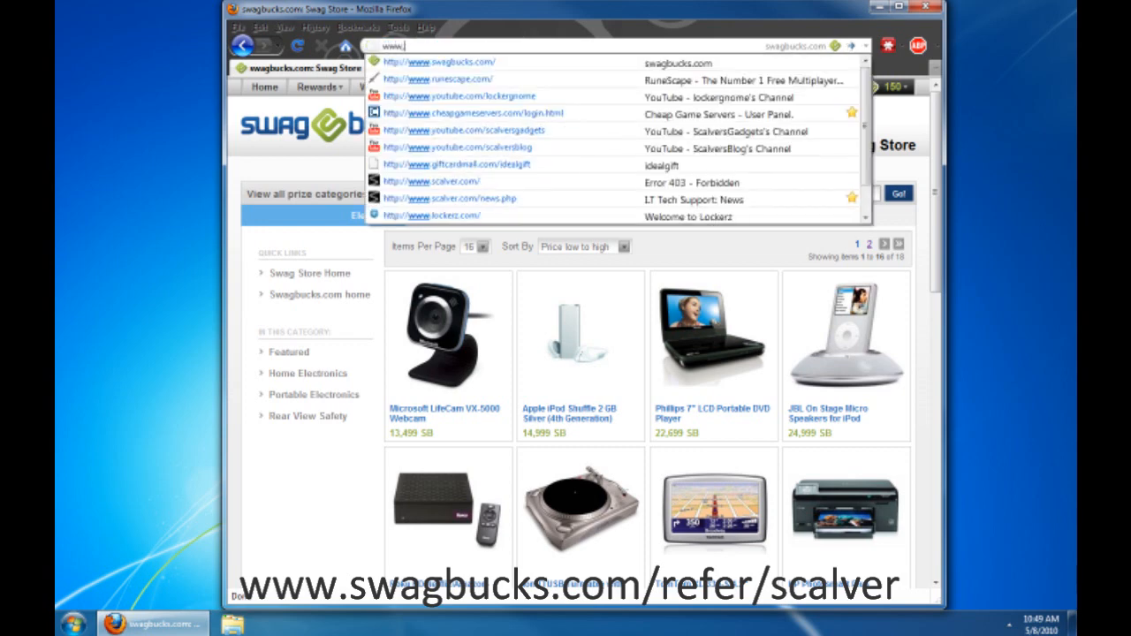
{"action": "left_click", "coordinate": [432, 180]}
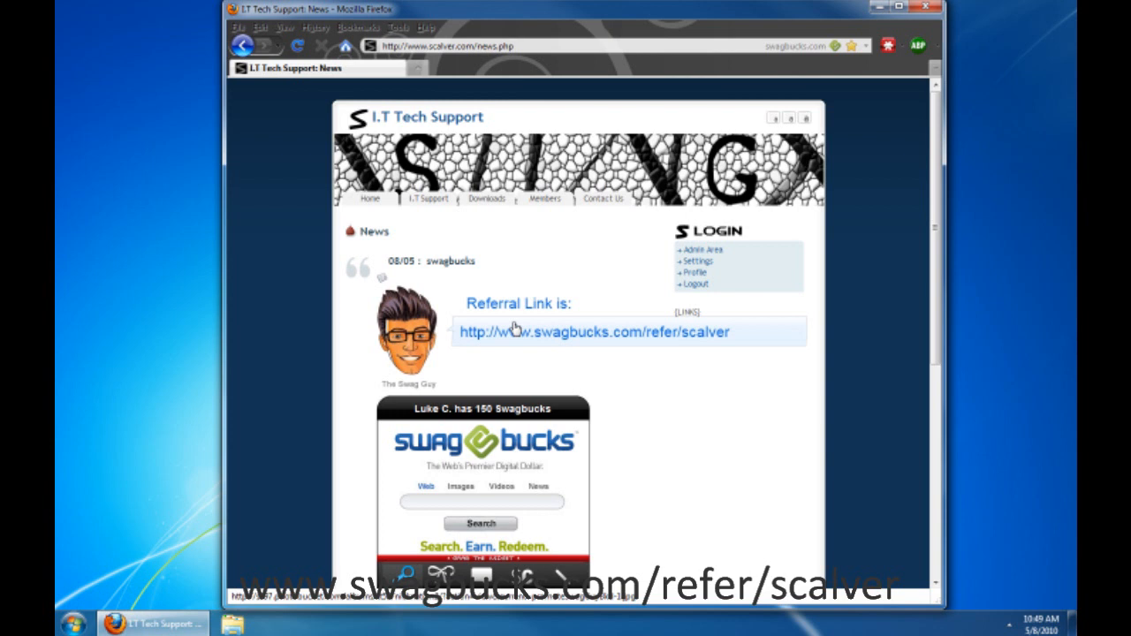
{"action": "mouse_move", "coordinate": [650, 417]}
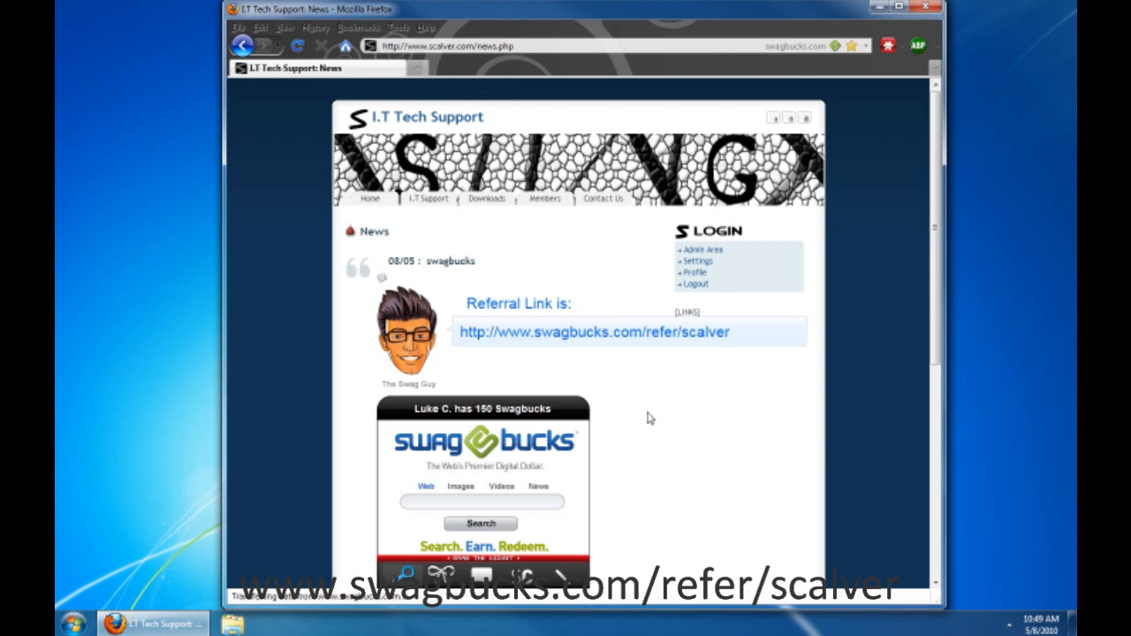
Explore the embedded widget's Prizes, Blog and Swag Codes panels, checking for an available code.
{"action": "scroll", "scroll_direction": "down", "scroll_amount": 3}
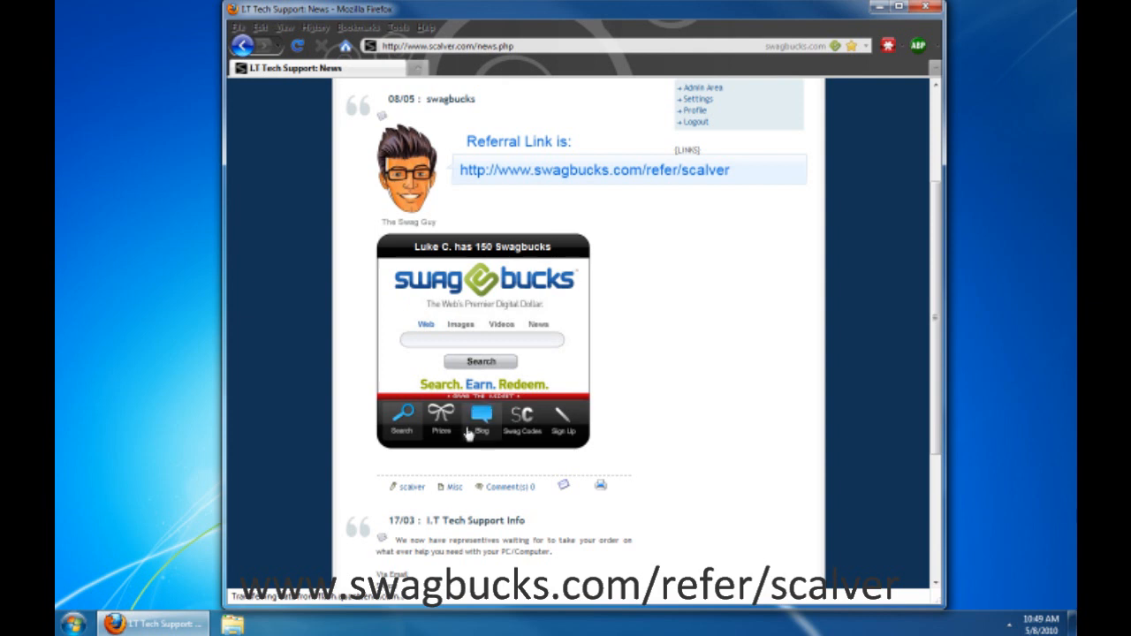
{"action": "left_click", "coordinate": [442, 417]}
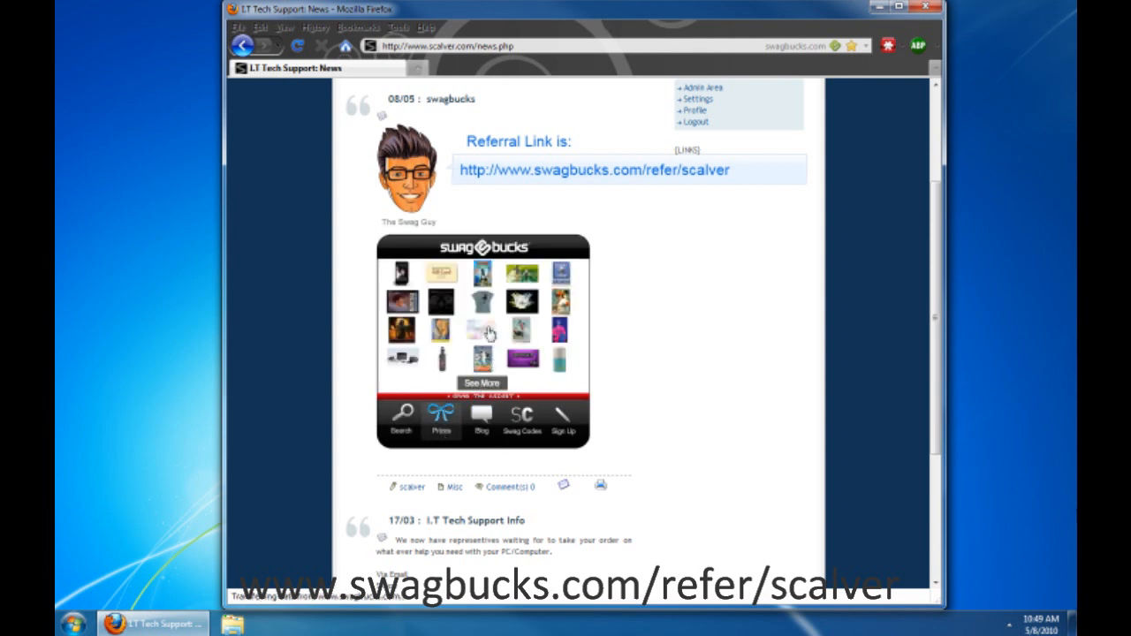
{"action": "left_click", "coordinate": [481, 421]}
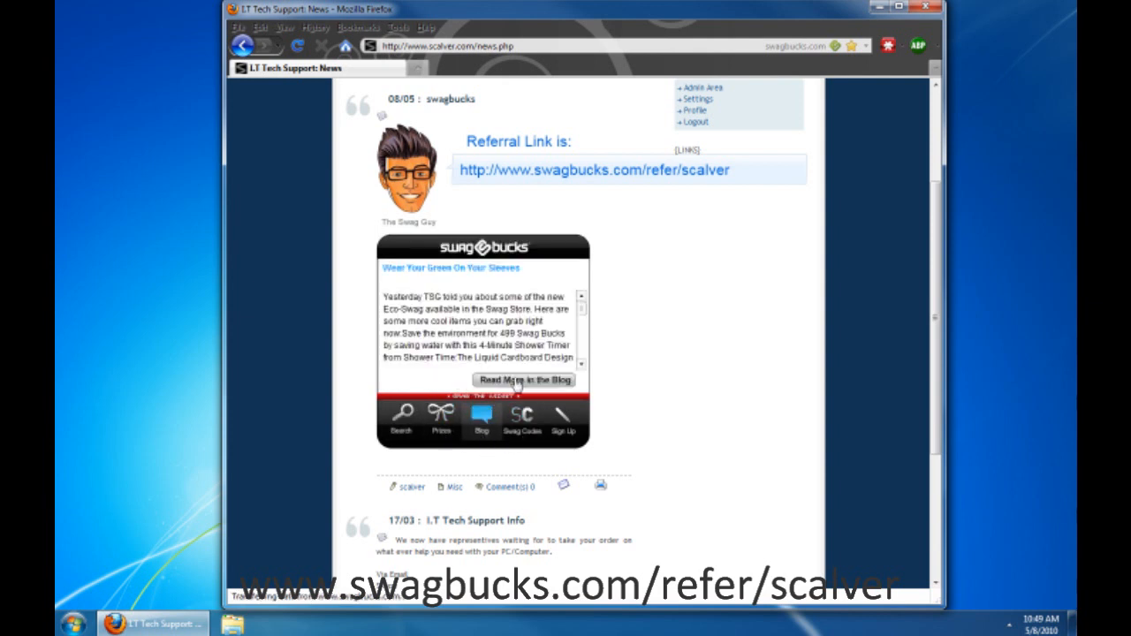
{"action": "scroll", "scroll_direction": "down", "scroll_amount": 3}
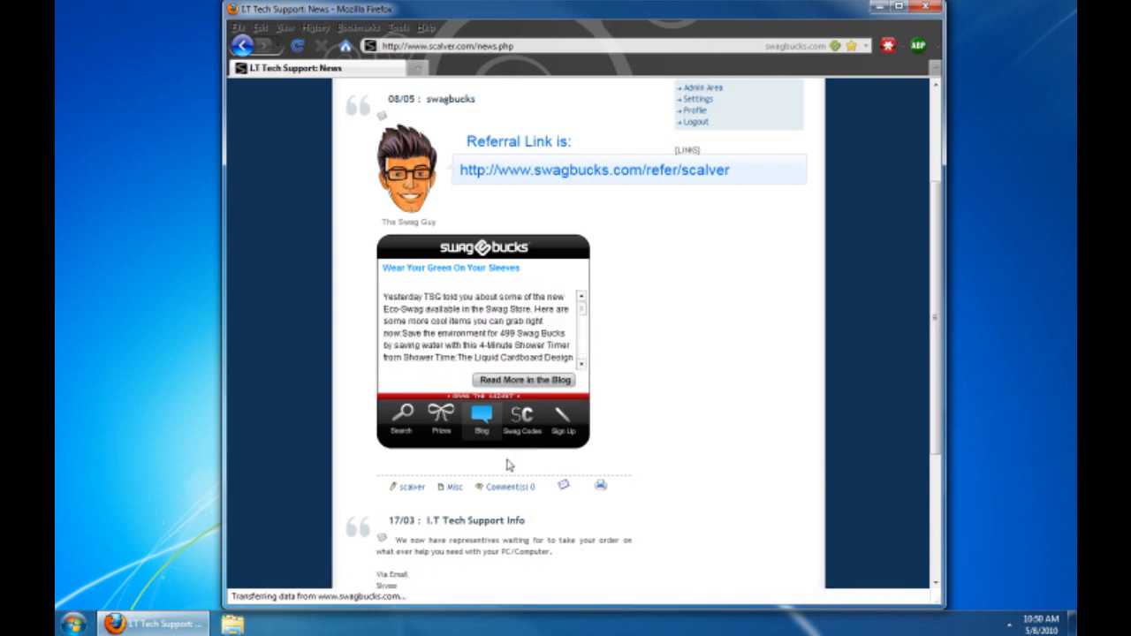
{"action": "left_click", "coordinate": [523, 421]}
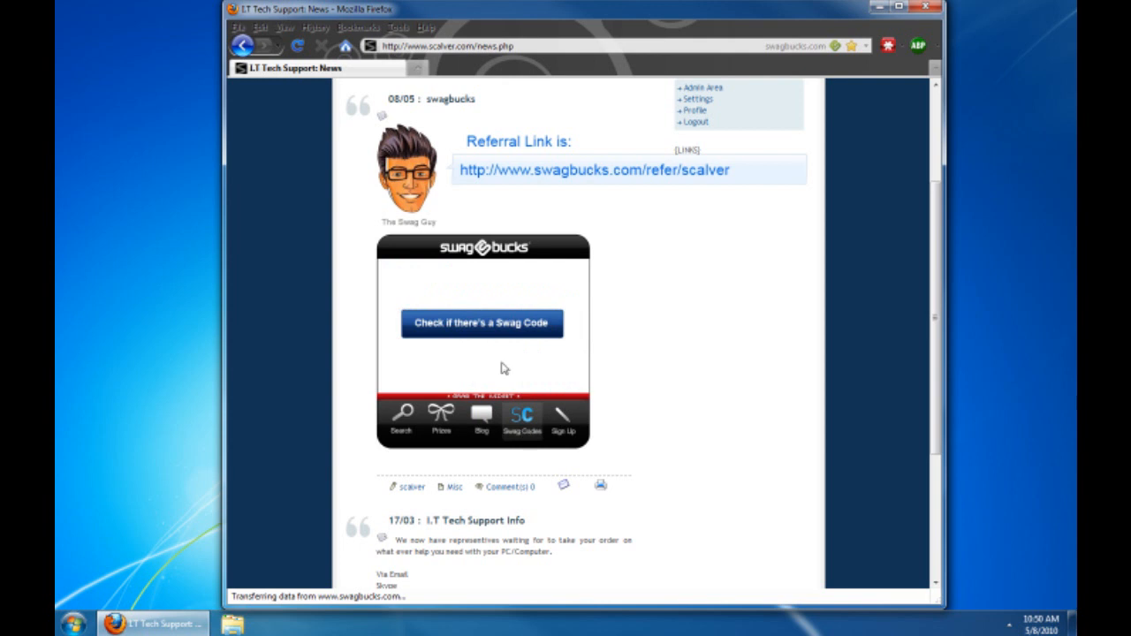
{"action": "left_click", "coordinate": [483, 321]}
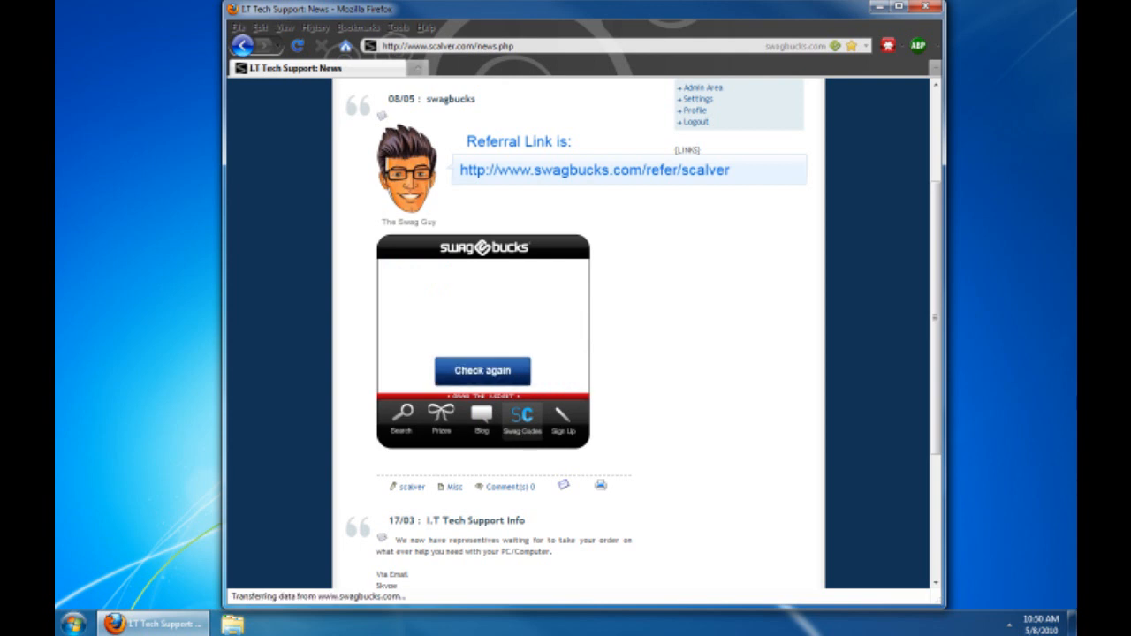
{"action": "left_click", "coordinate": [483, 371]}
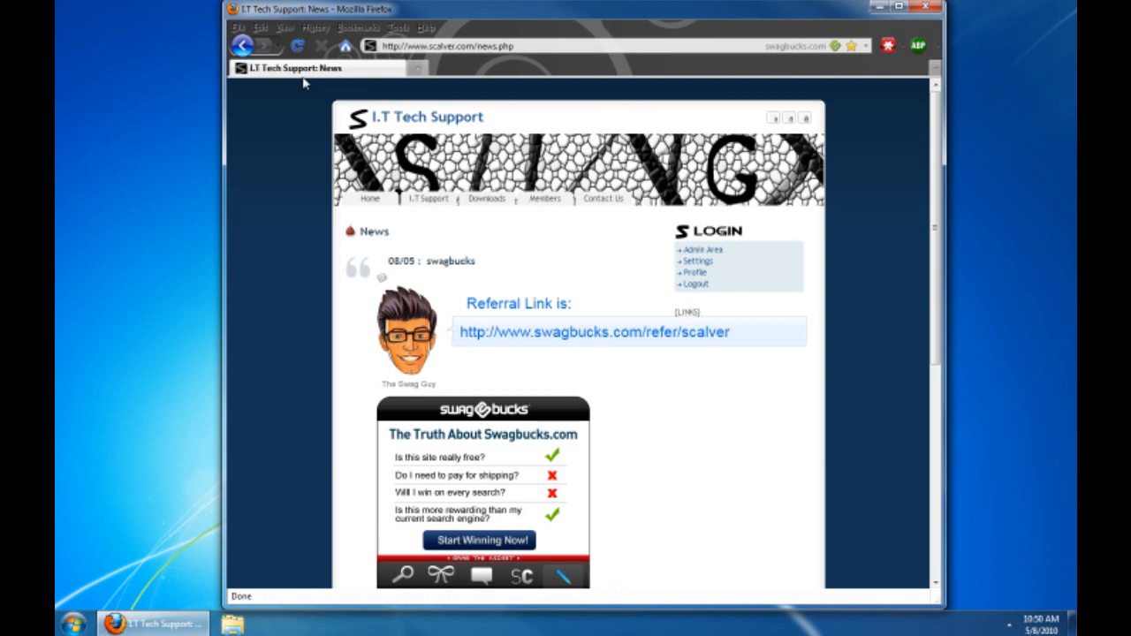
{"action": "mouse_move", "coordinate": [862, 410]}
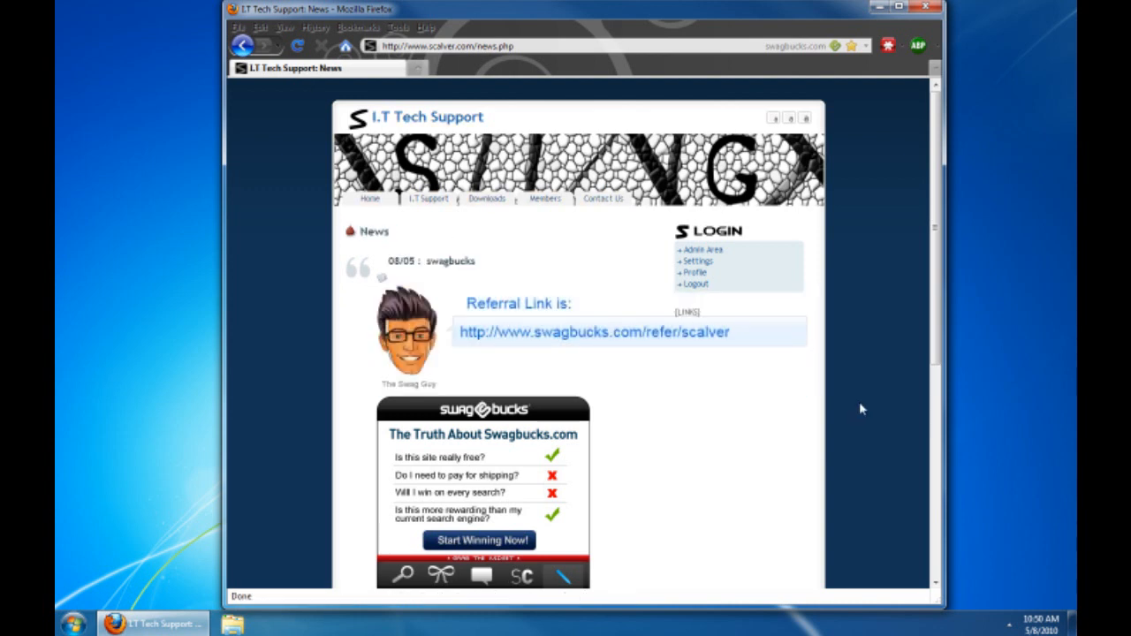